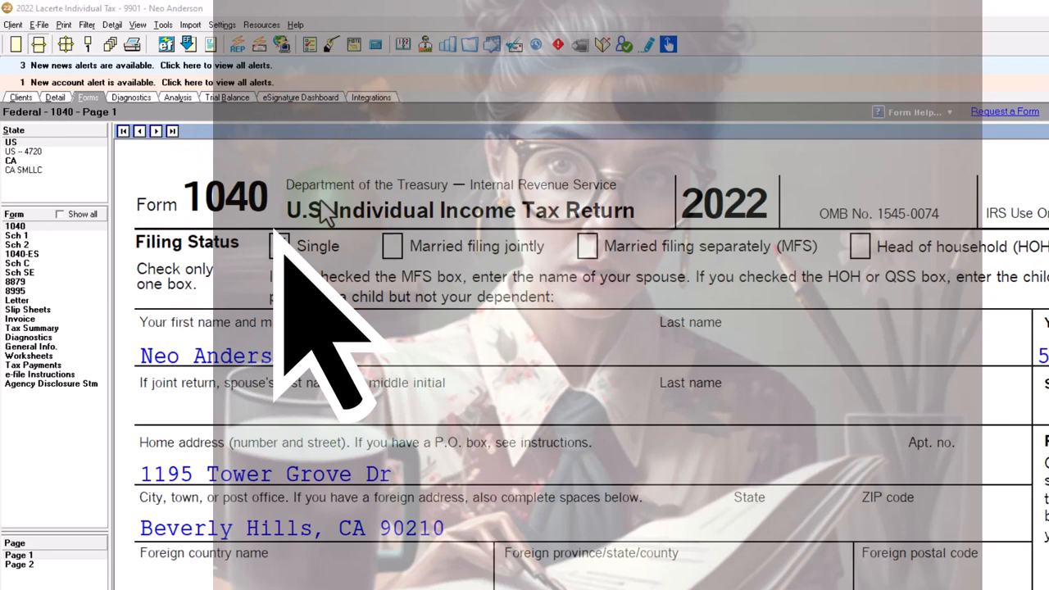
Step: Scroll Form 1040 down to page 2's other taxes and total tax lines
left_click(280, 245)
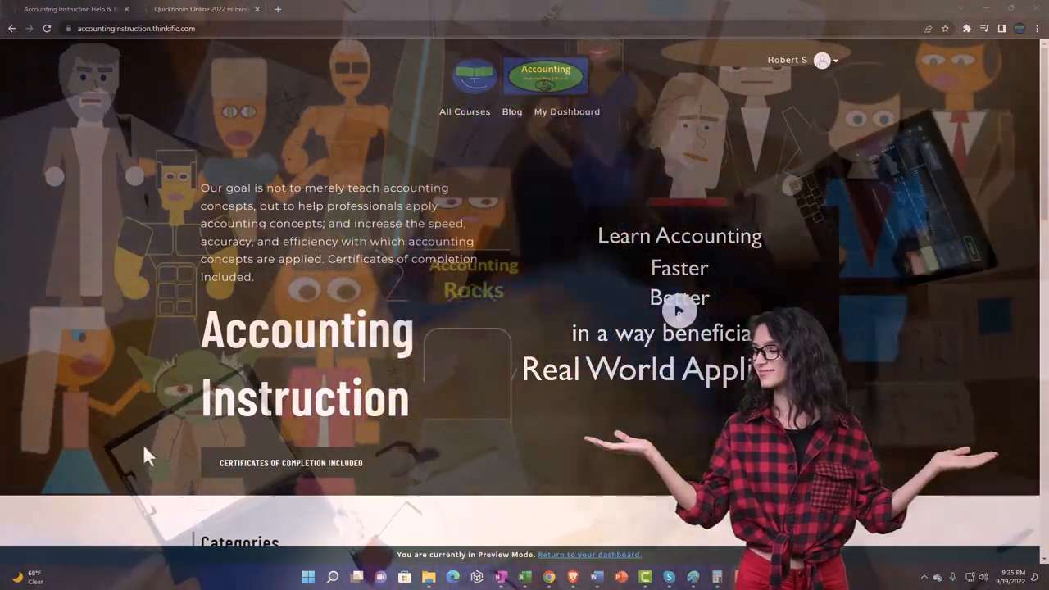
scroll("down", 3)
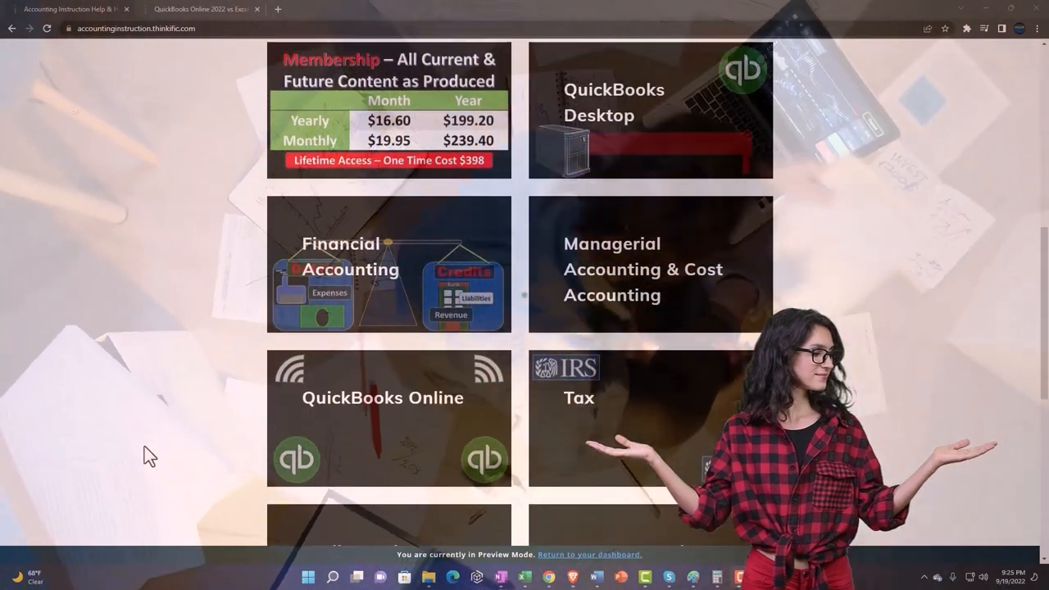
scroll("down", 3)
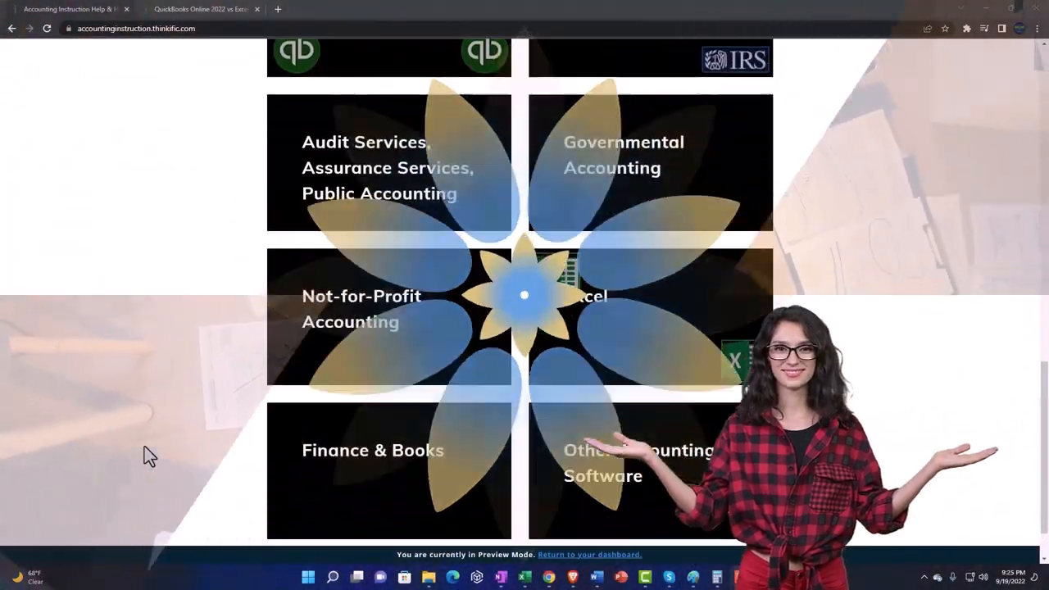
scroll("down", 3)
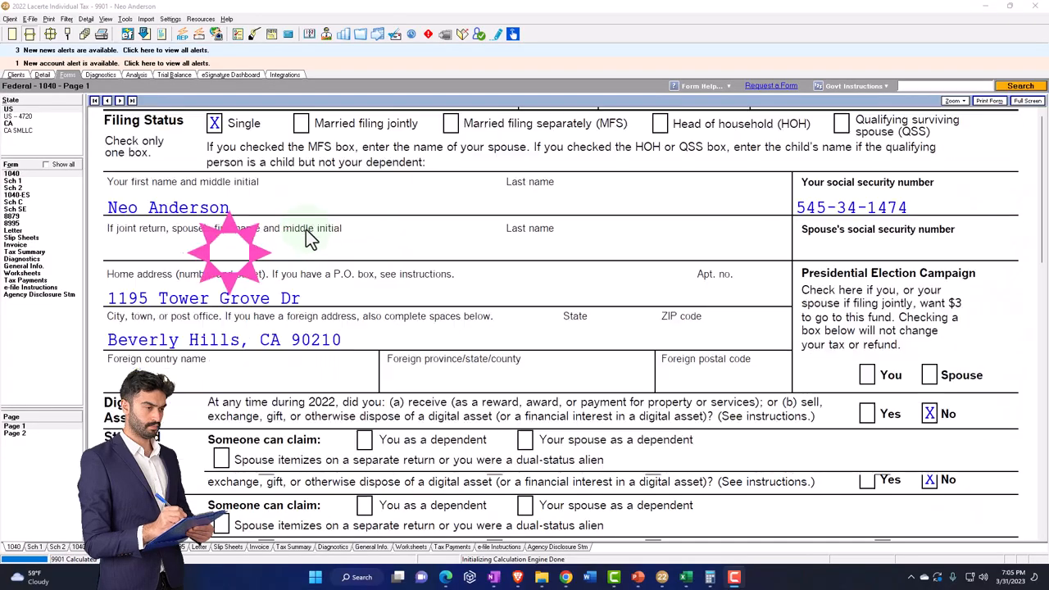
scroll("down", 3)
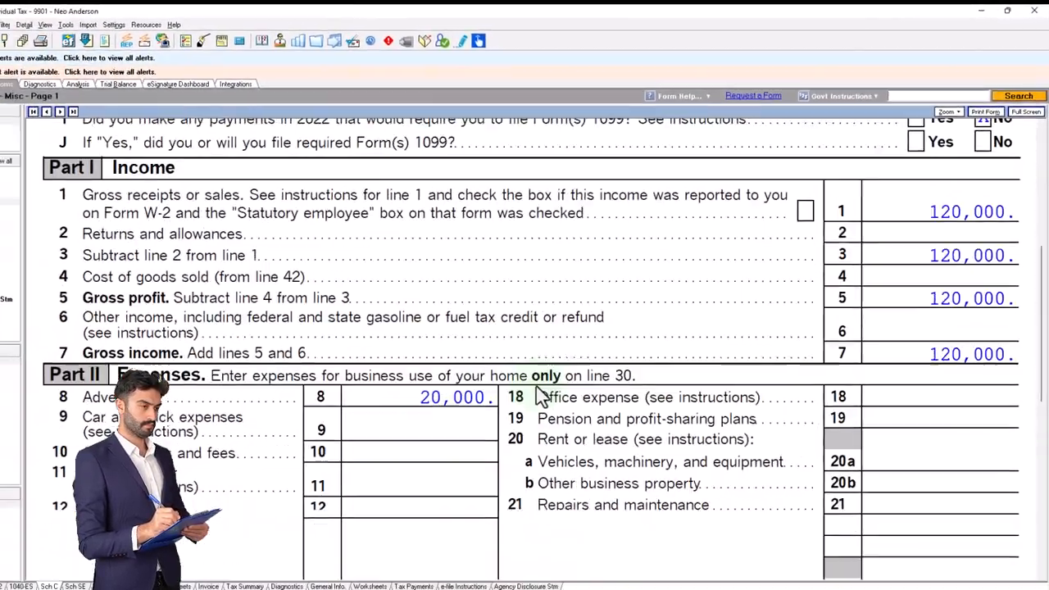
scroll("down", 3)
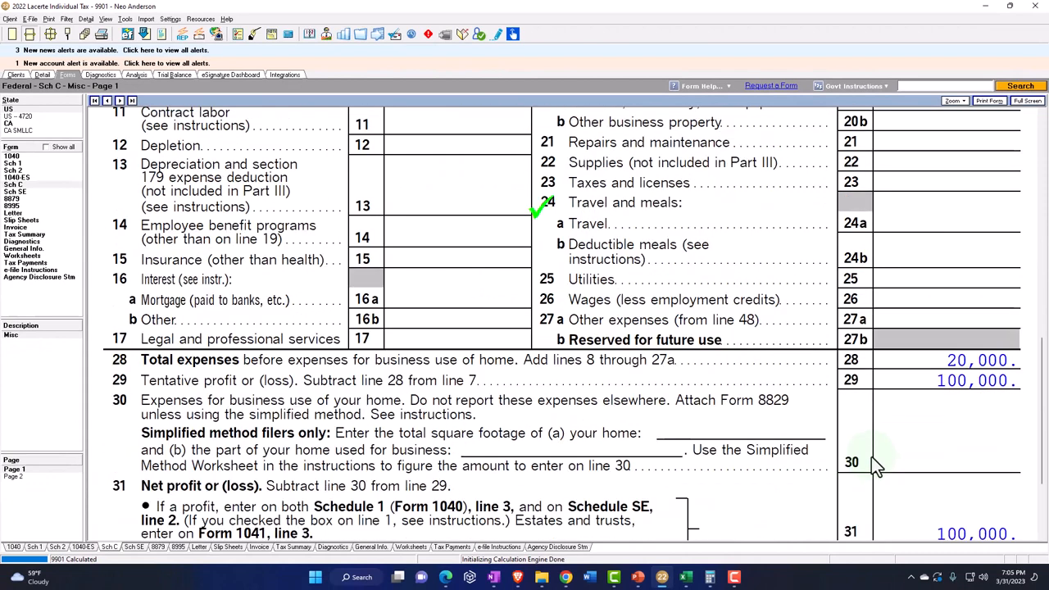
scroll("down", 3)
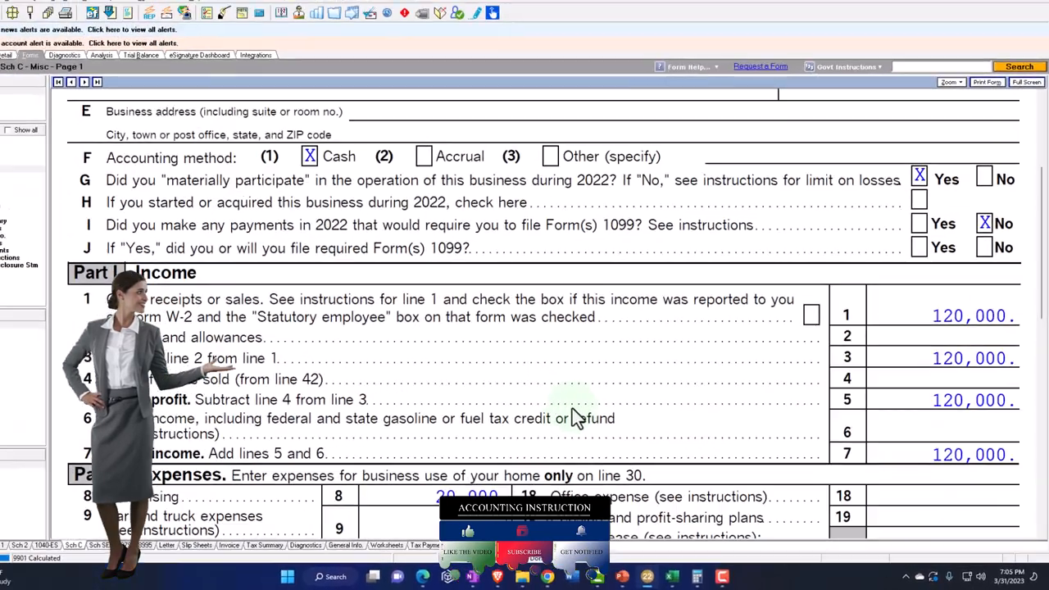
scroll("down", 3)
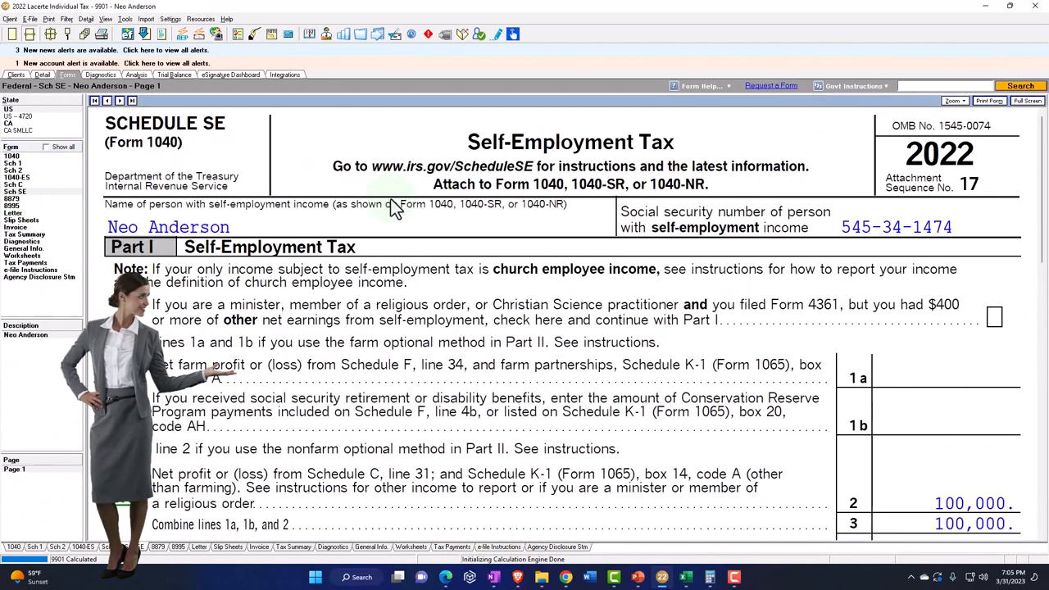
scroll("down", 3)
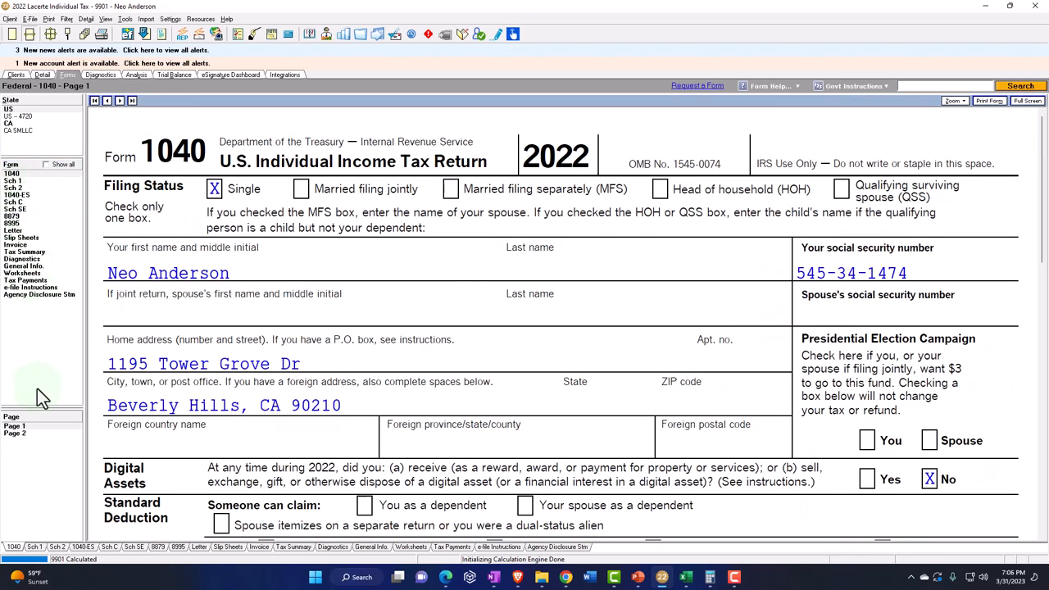
Step: Review Schedule SE self-employment tax and the 1040's 30,000 estimated payments and 6,179 refund
left_click(118, 100)
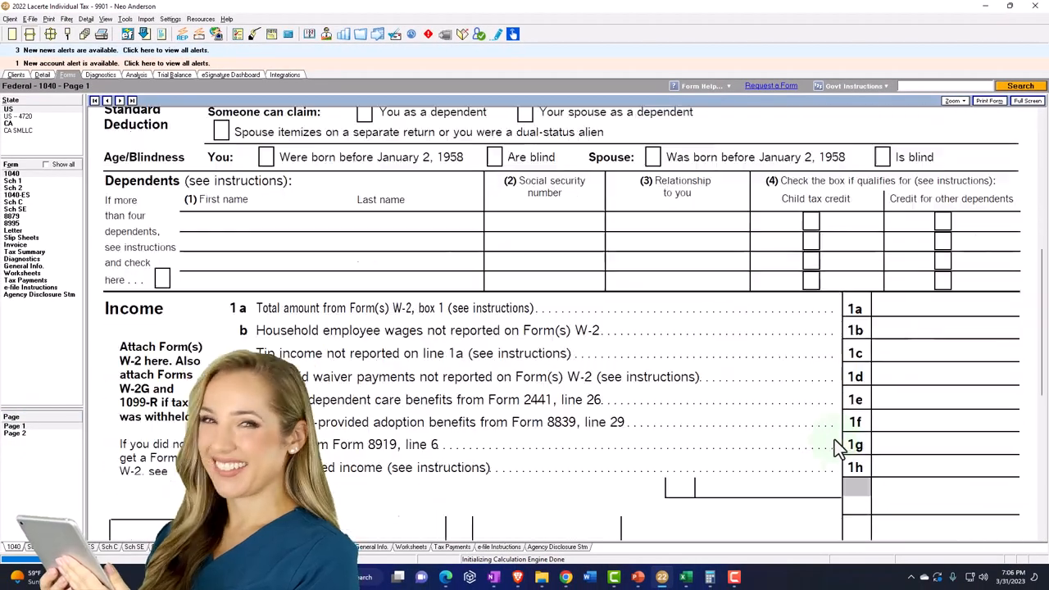
scroll("down", 3)
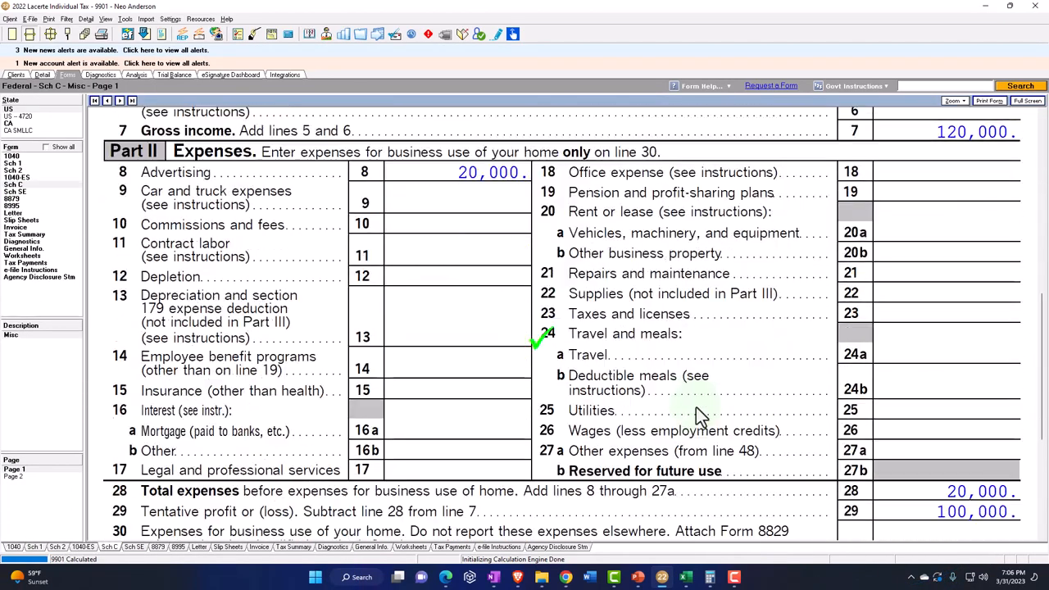
scroll("down", 3)
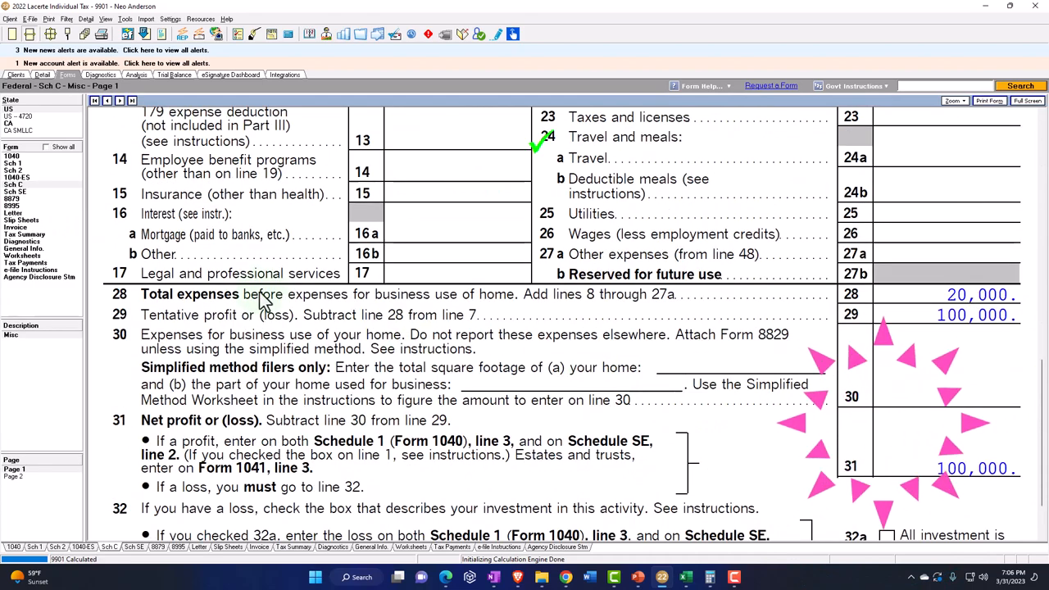
left_click(15, 192)
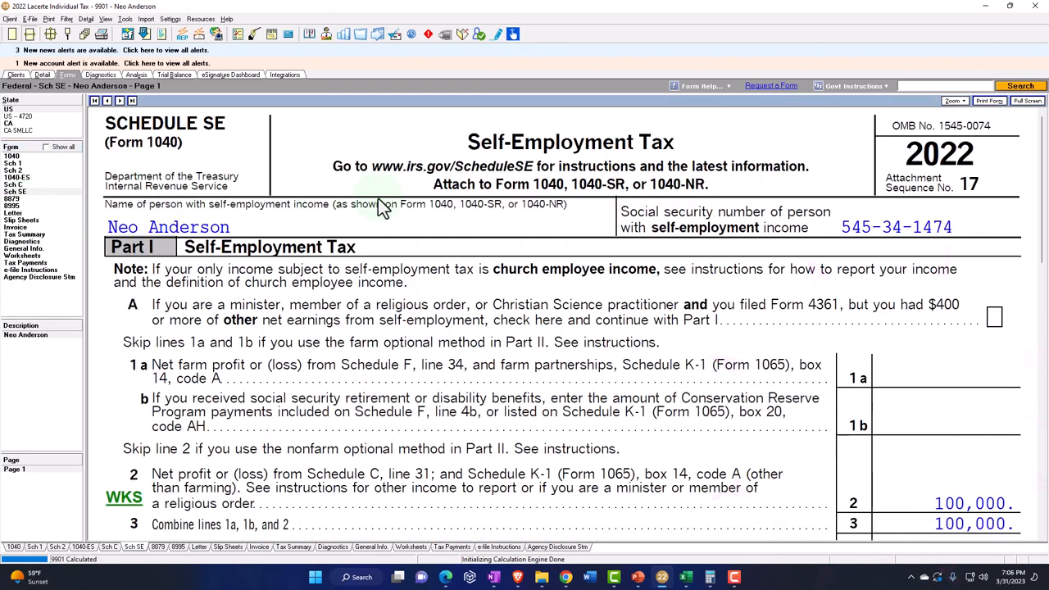
scroll("down", 3)
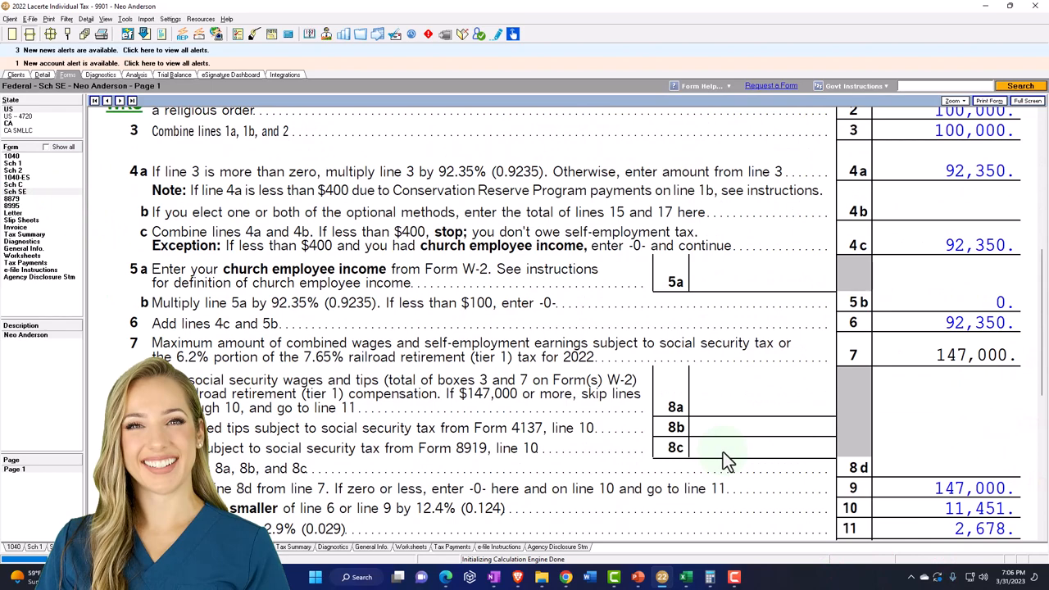
scroll("down", 3)
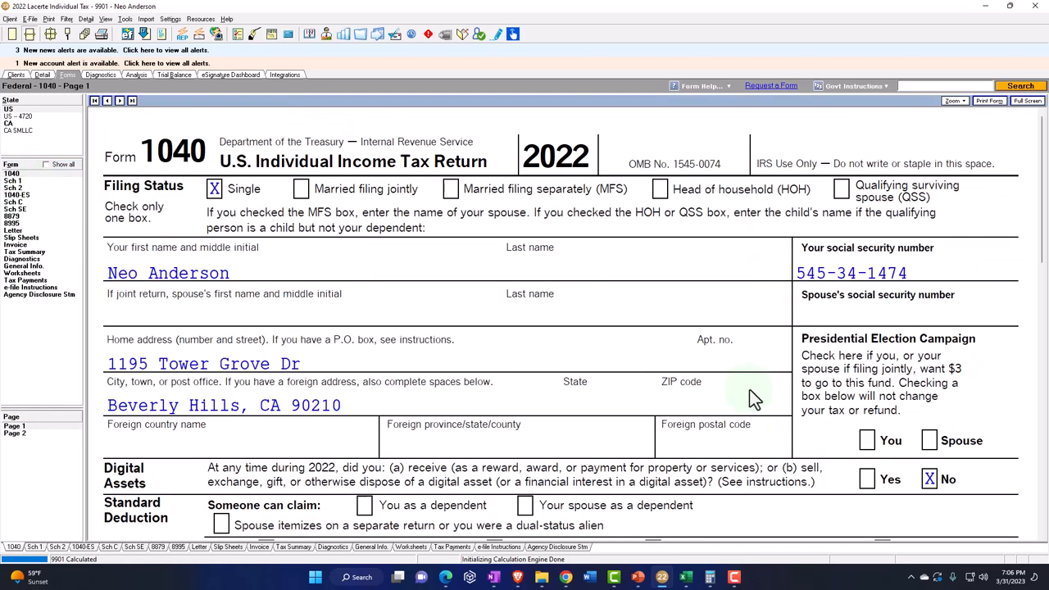
scroll("down", 3)
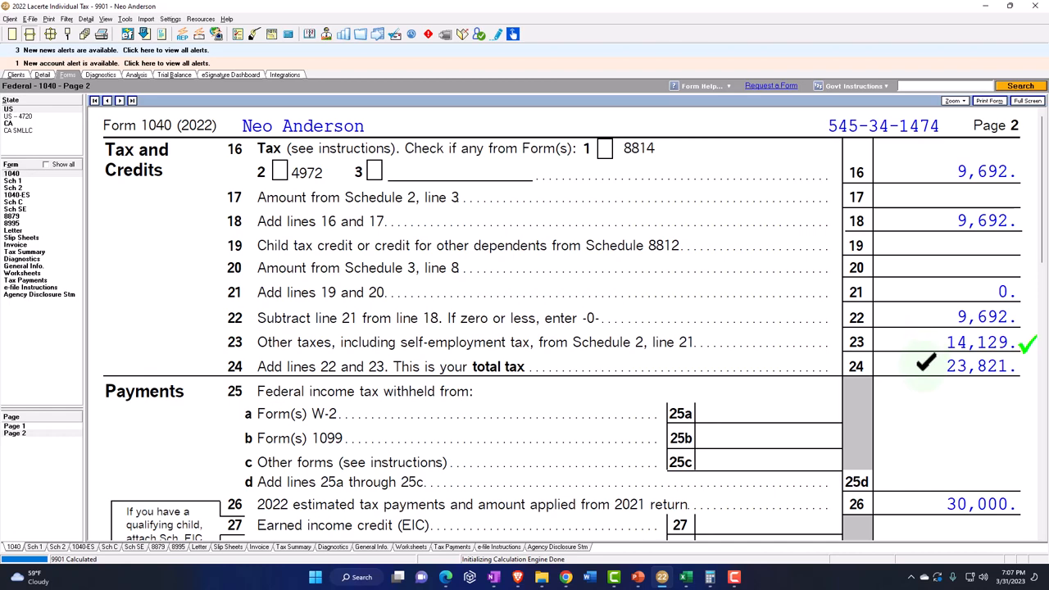
scroll("down", 3)
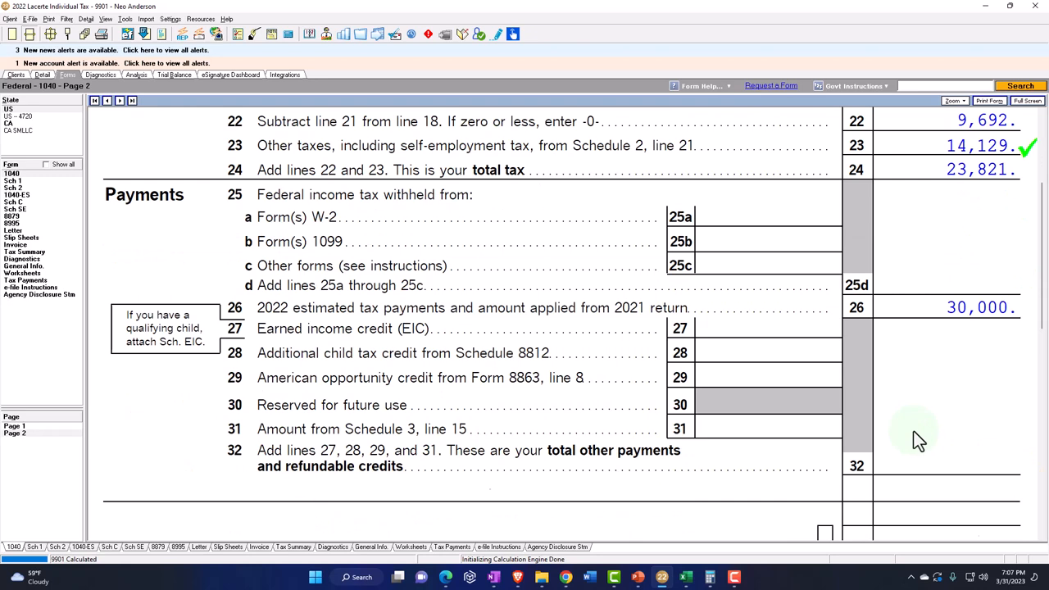
scroll("down", 3)
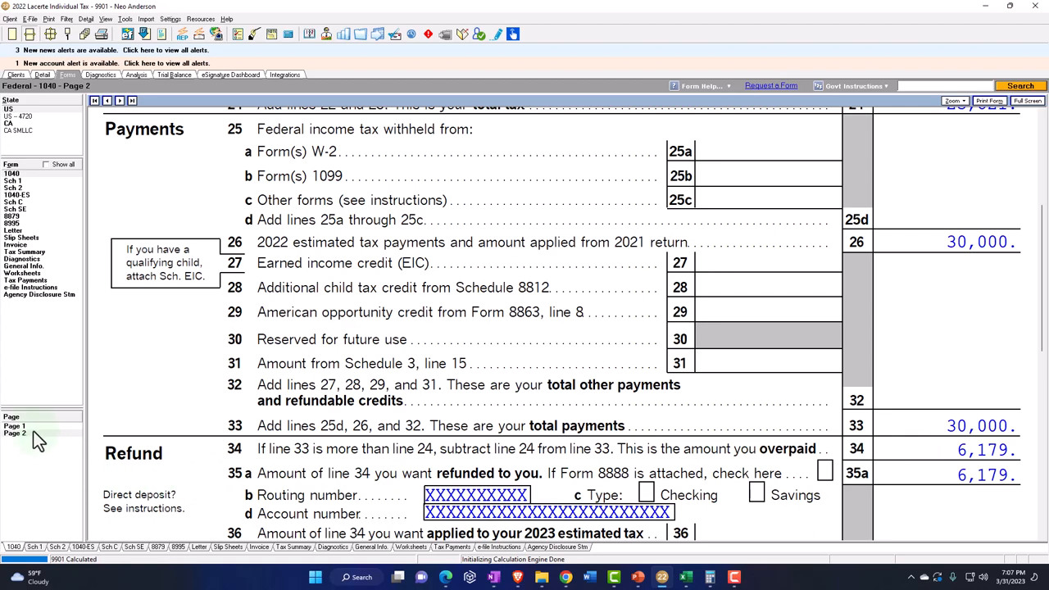
Step: Review the Schedule C profit or loss form before heading to the Depreciation (4562) screen
left_click(13, 426)
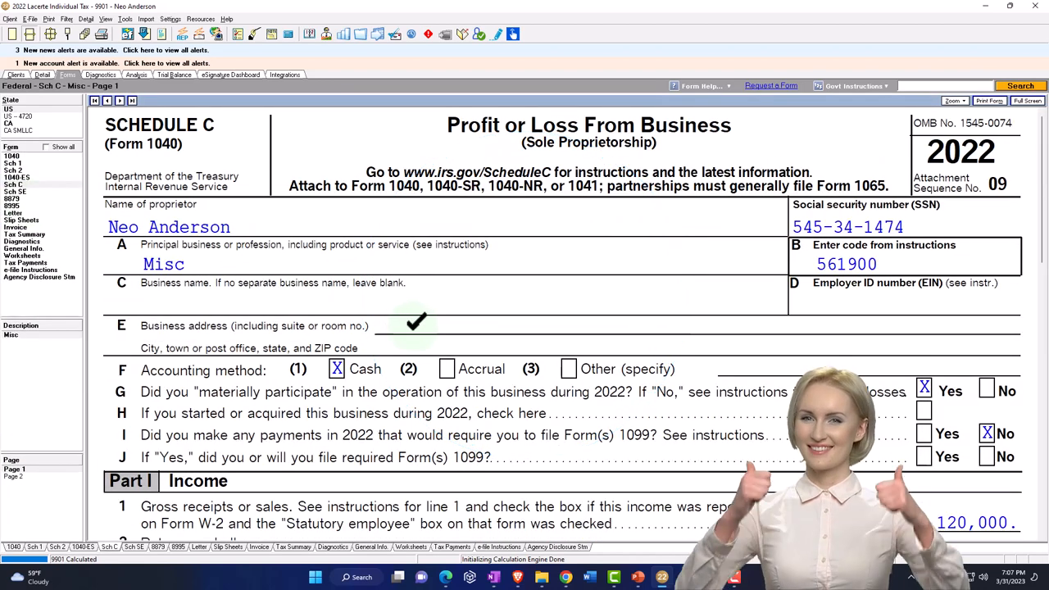
scroll("down", 3)
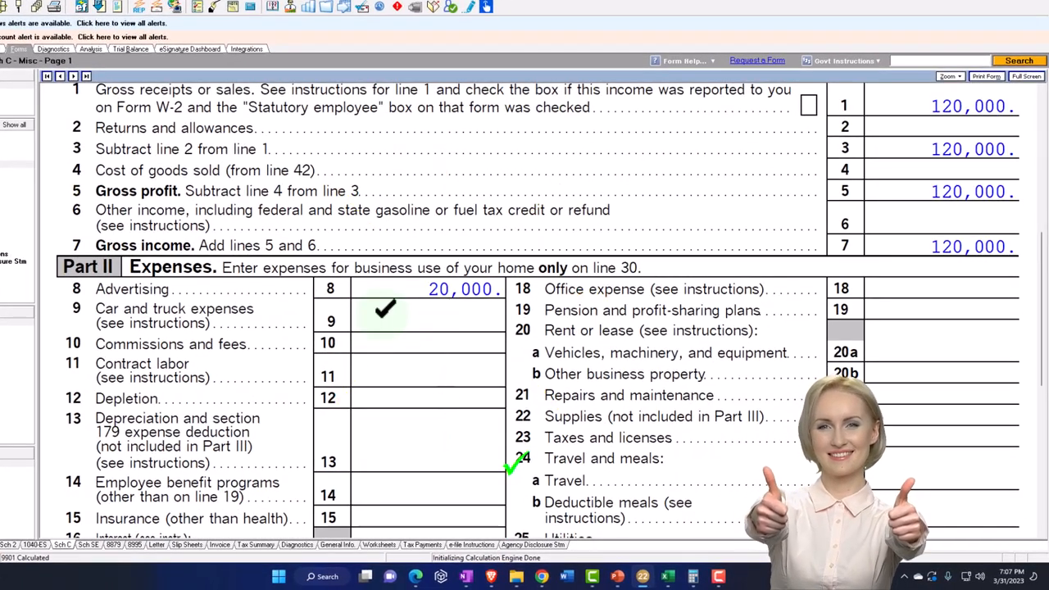
scroll("down", 3)
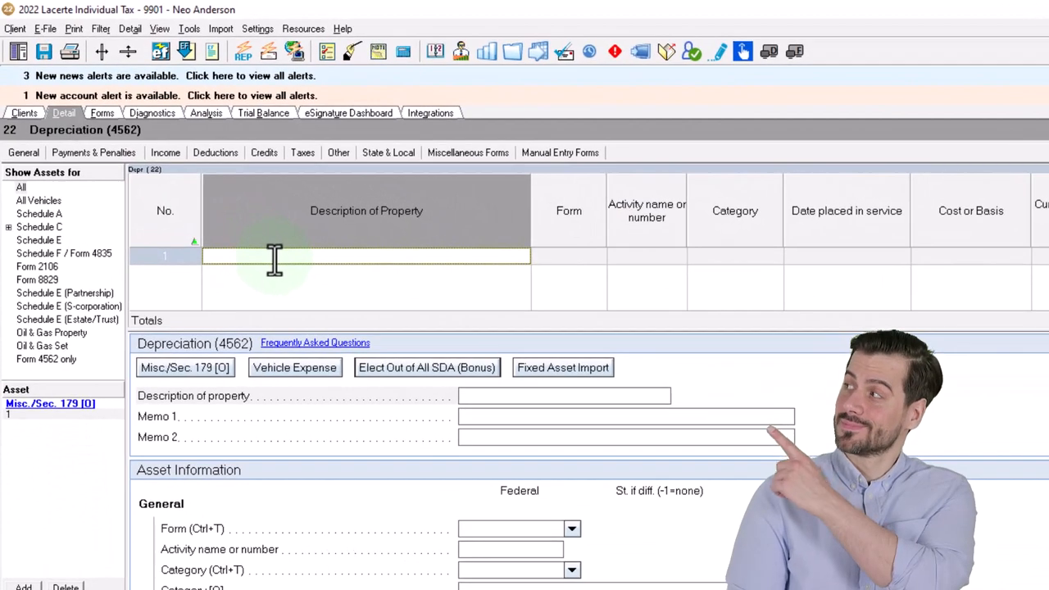
Step: Describe the asset as machinery and assign it to Schedule C
type("Machari")
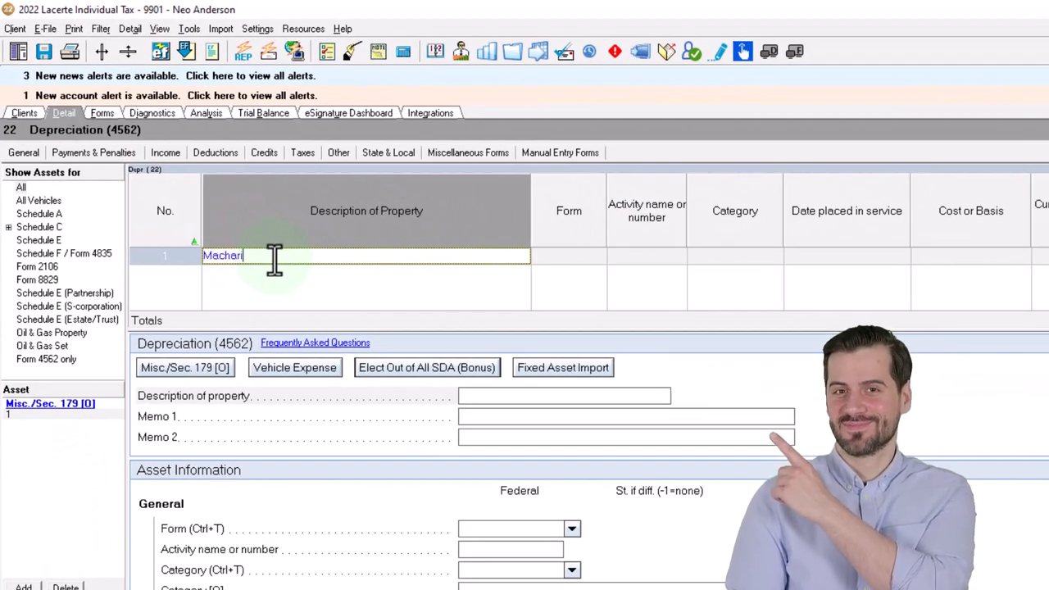
key("BackSpace")
type("nary")
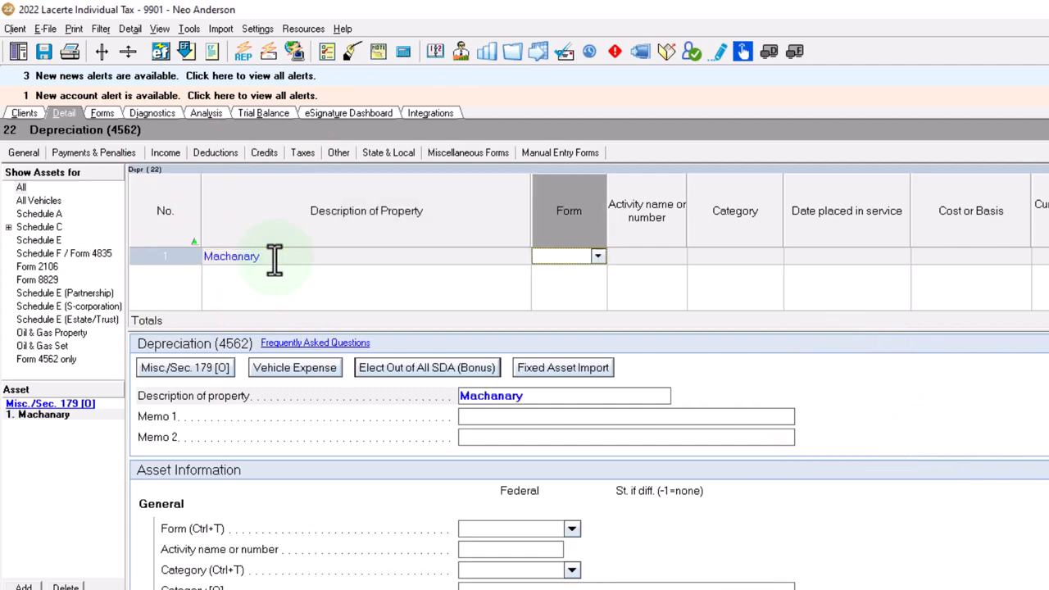
left_click(597, 255)
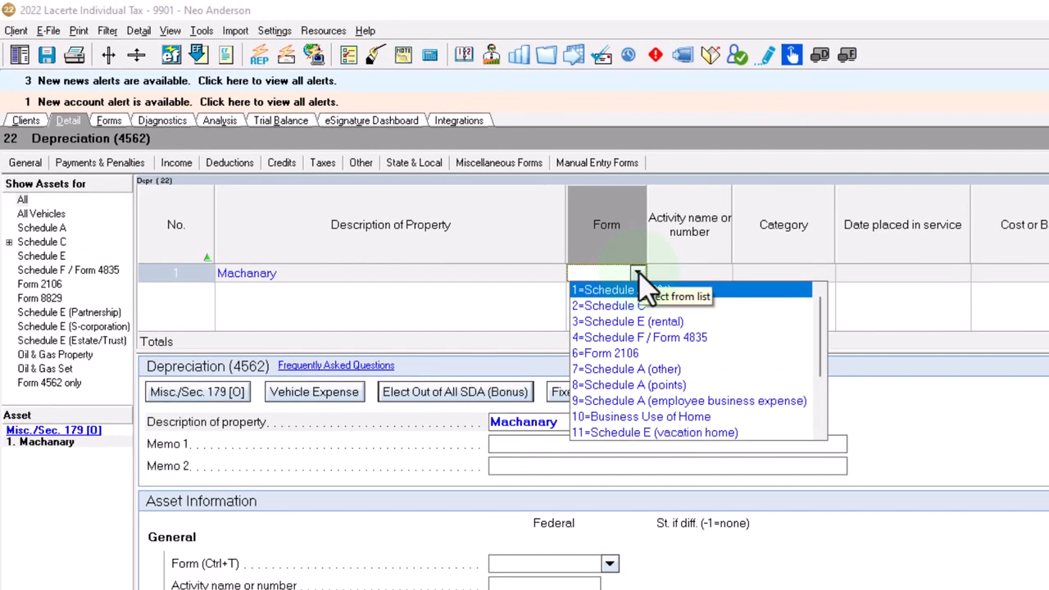
mouse_move(640, 305)
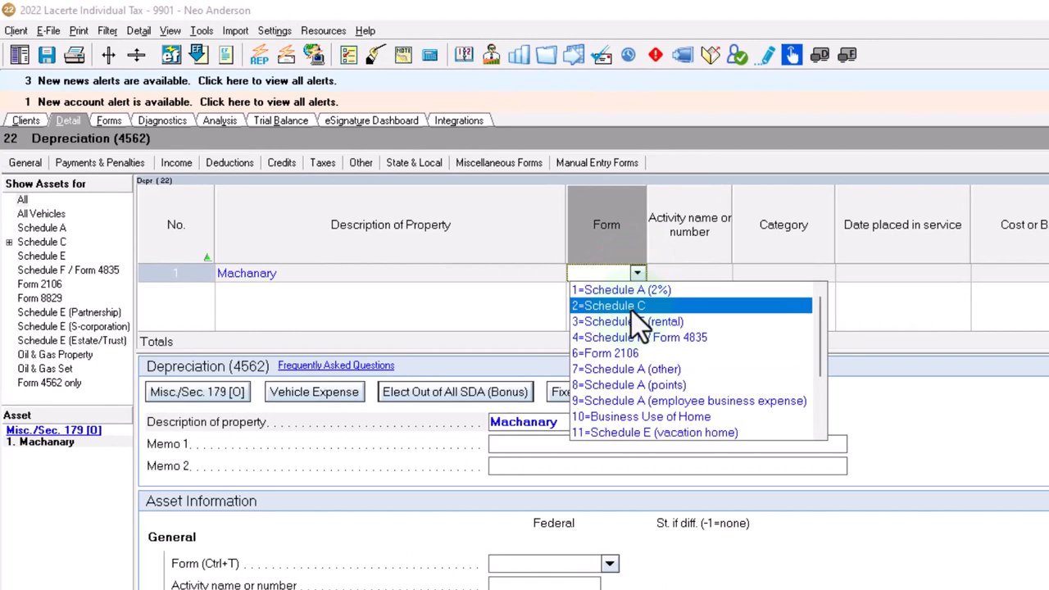
left_click(608, 305)
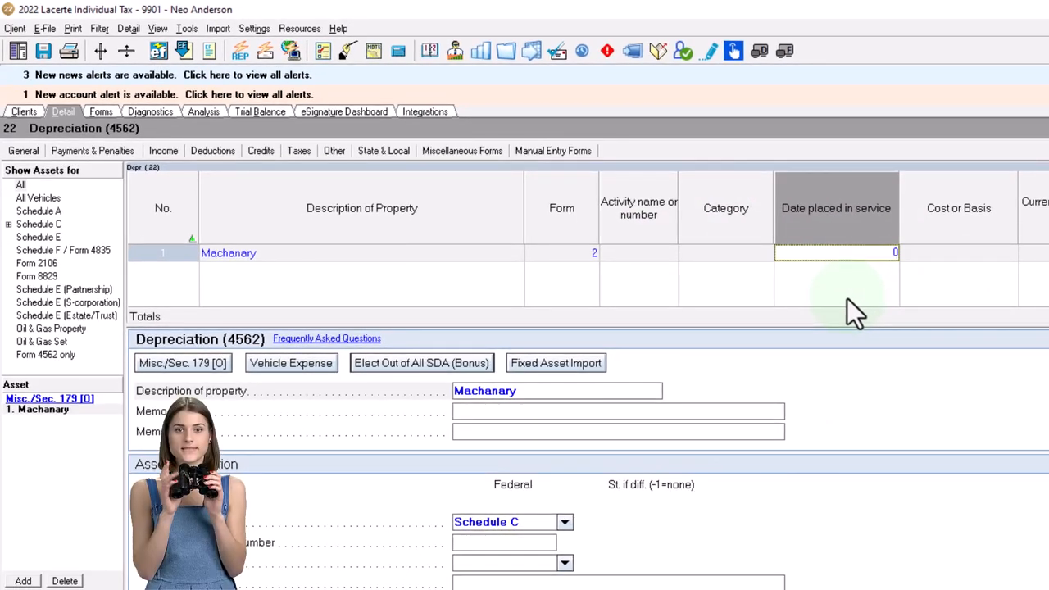
Step: Enter the asset placed in service 1/15/2022 with a 10,000 cost
type("1/15/2022")
left_click(959, 252)
type("10,000")
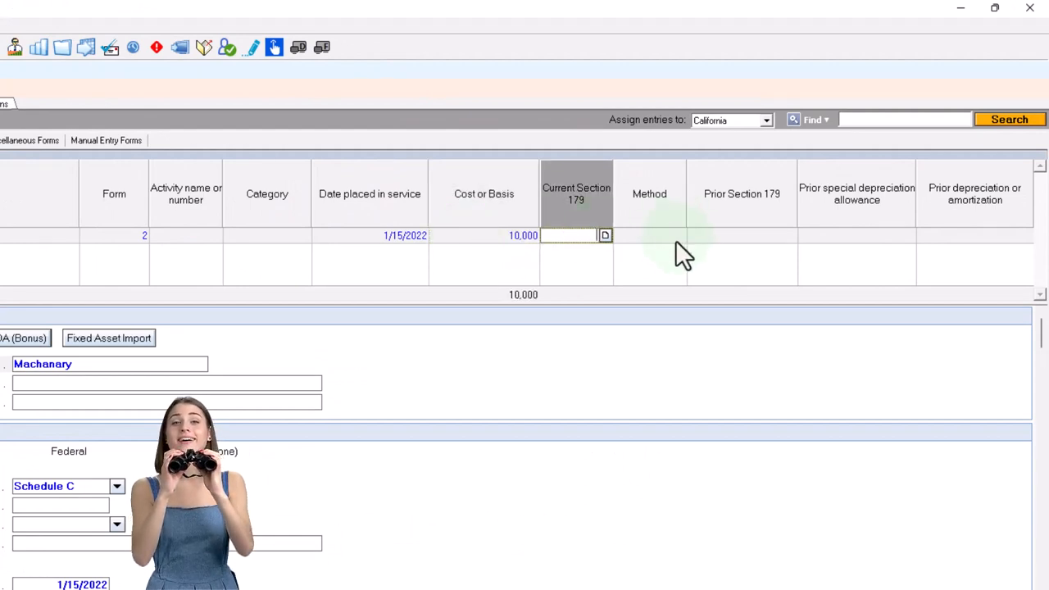
left_click(679, 236)
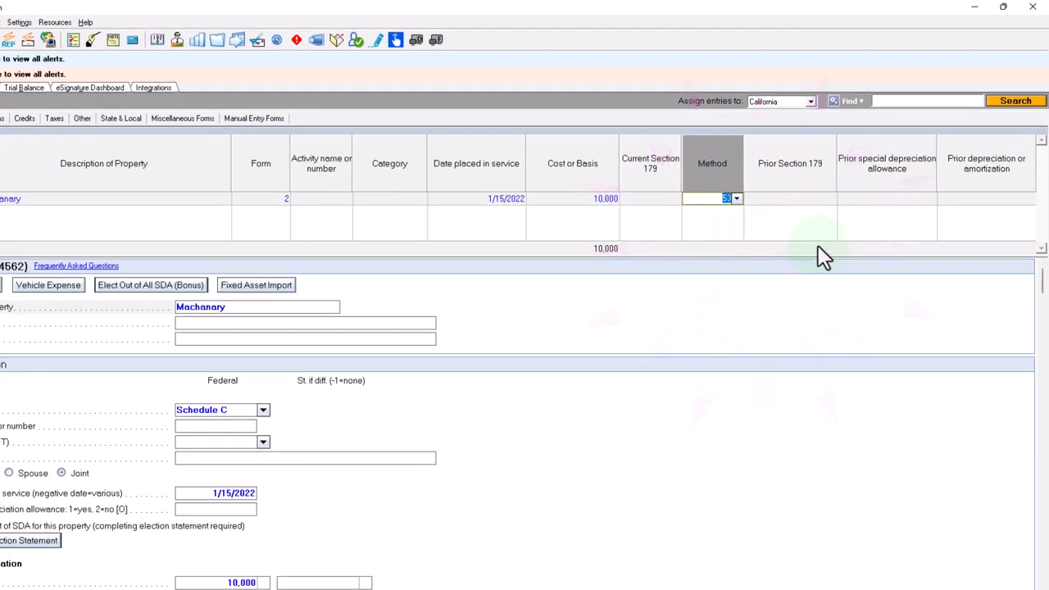
mouse_move(429, 197)
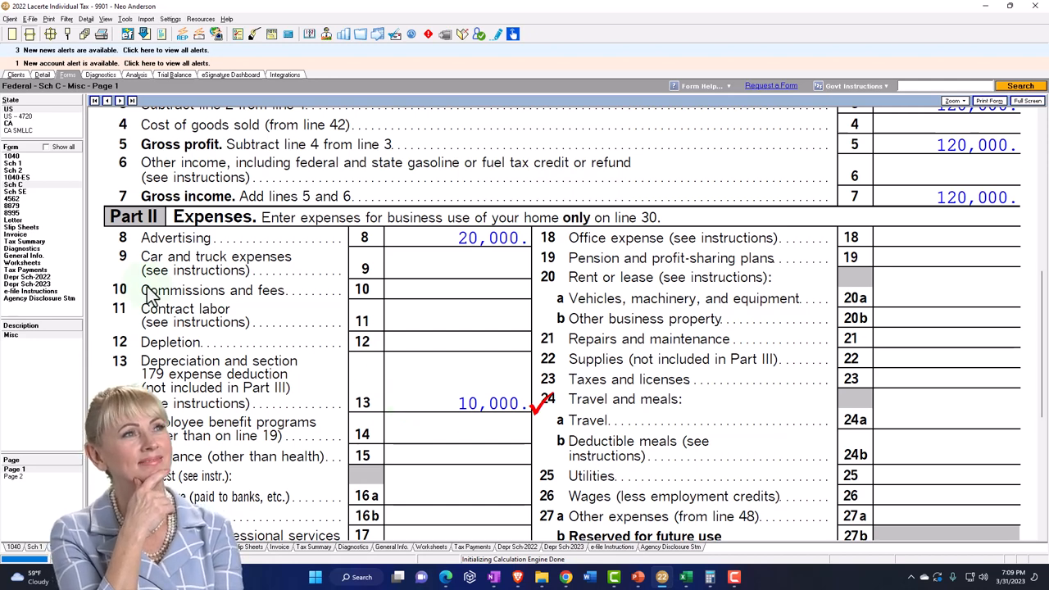
left_click(26, 282)
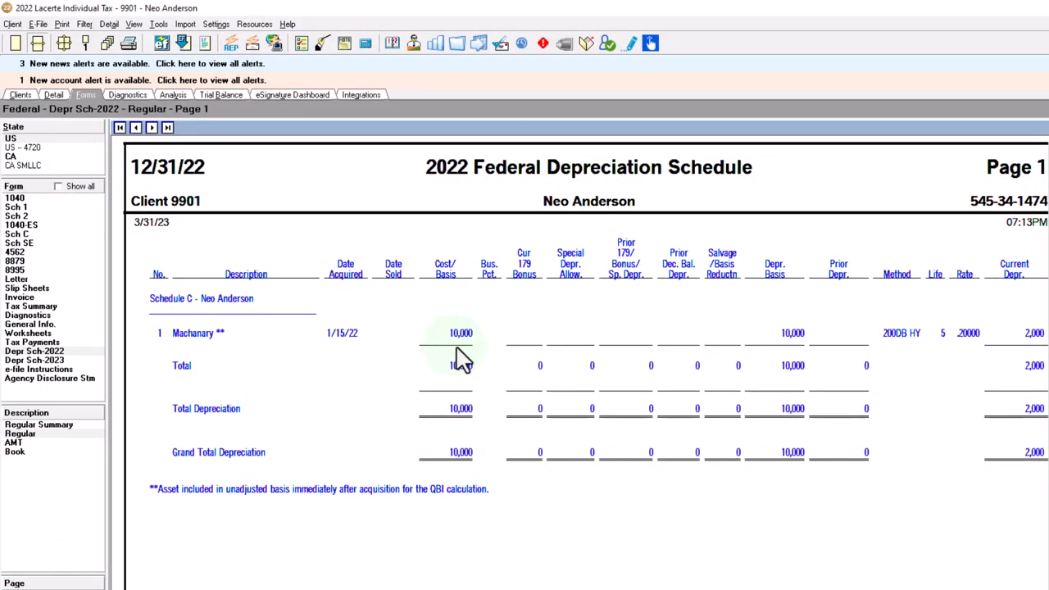
mouse_move(741, 364)
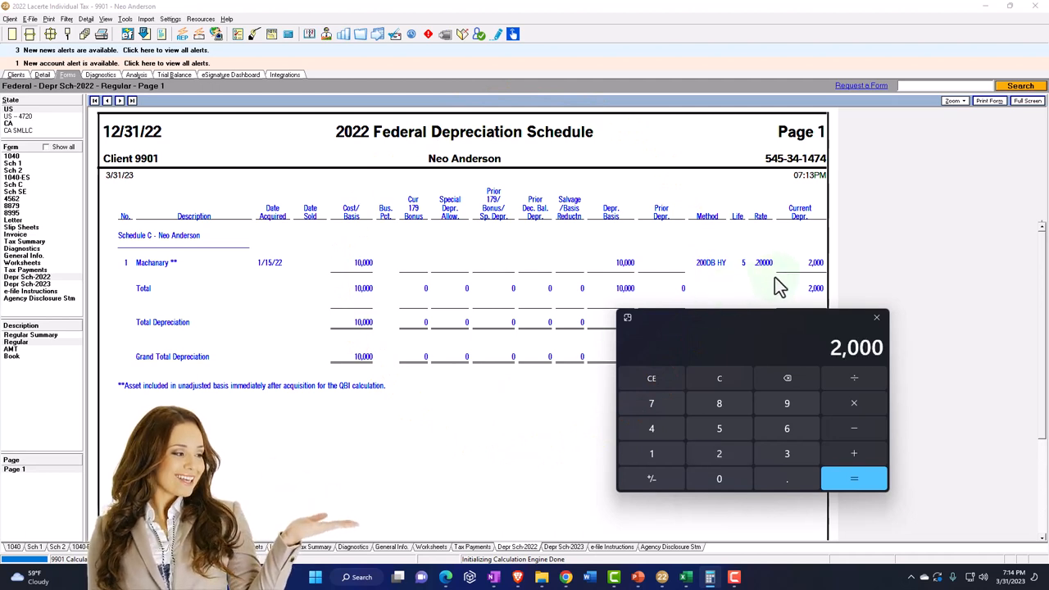
mouse_move(734, 327)
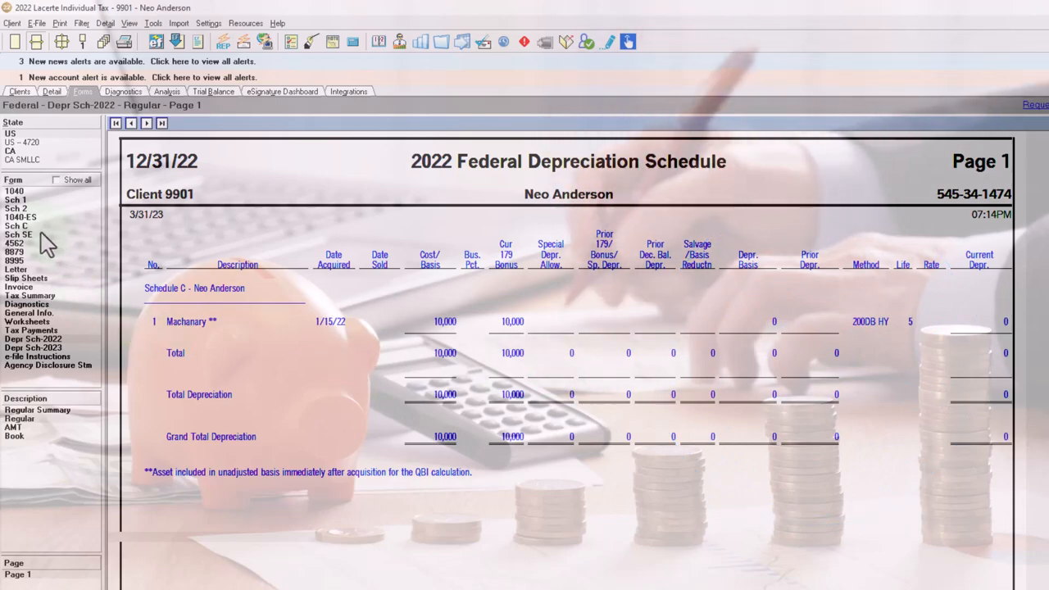
Step: Review Schedule C for the machinery's depreciation before viewing Form 4562
left_click(16, 227)
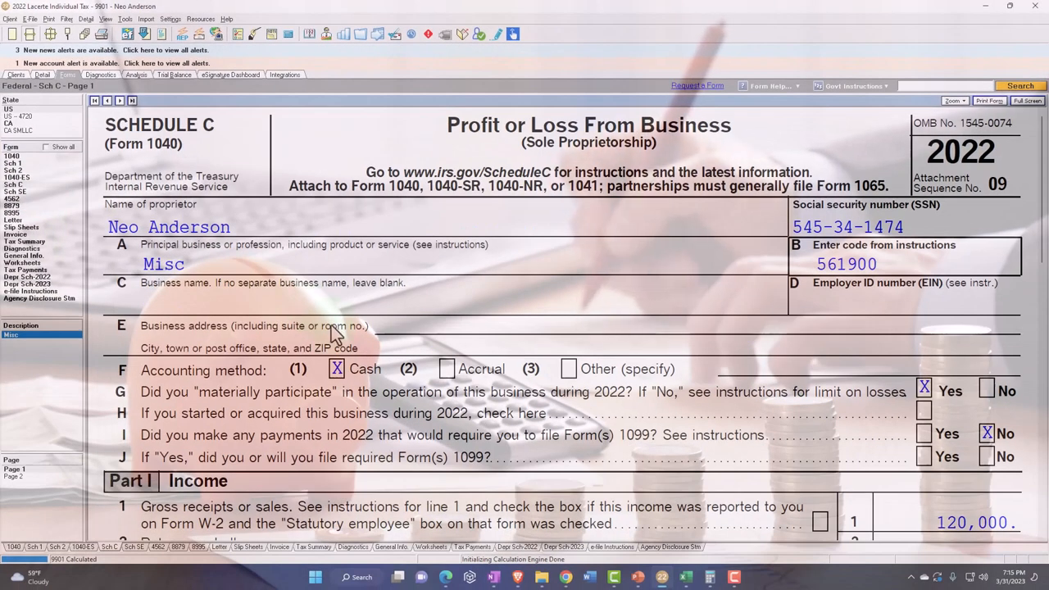
scroll("down", 3)
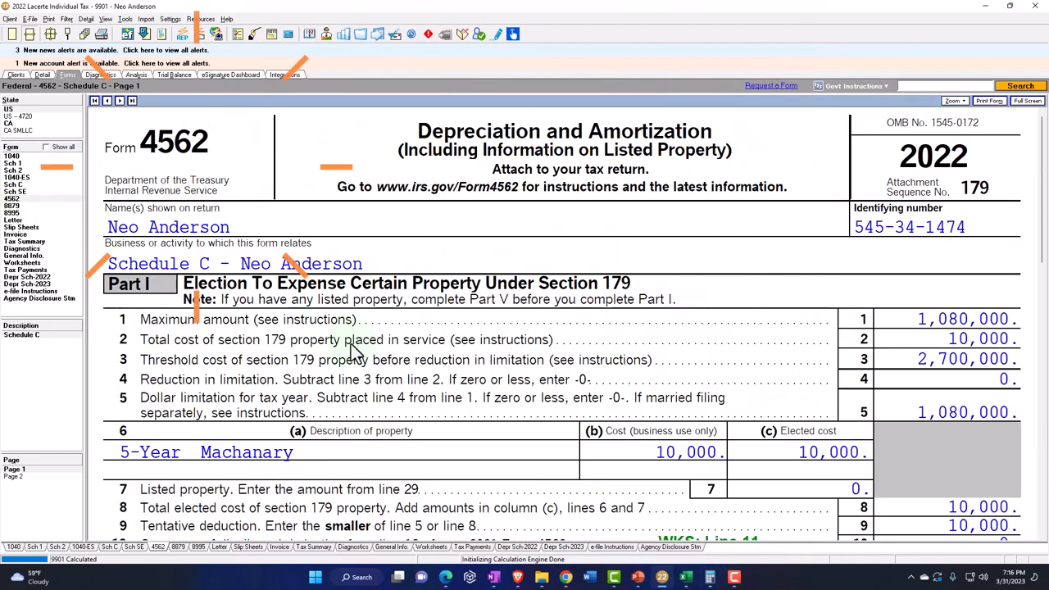
Step: Scroll Form 4562 Part I to the 100,000 business income limit and 10,000 deduction lines
scroll("down", 3)
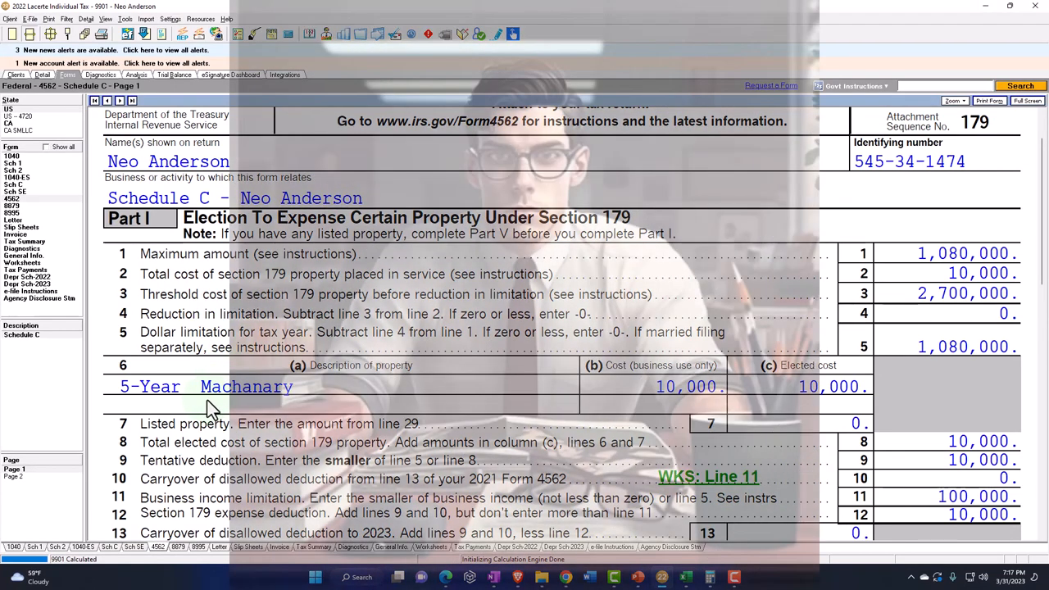
scroll("down", 3)
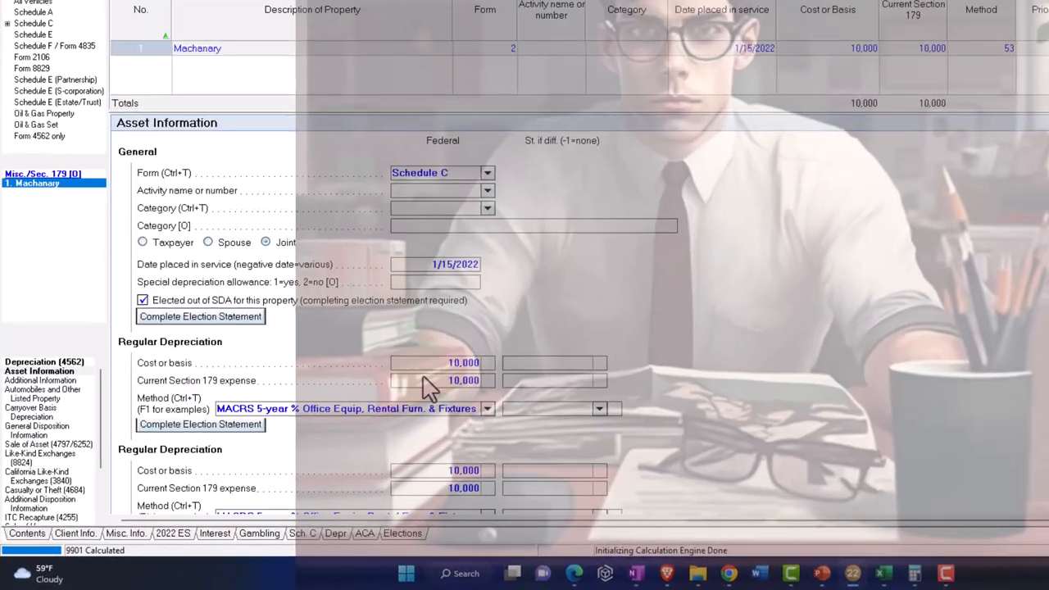
Step: Check Schedule C gross receipts of 2,000,000 and return to the machinery's depreciation input
left_click(305, 531)
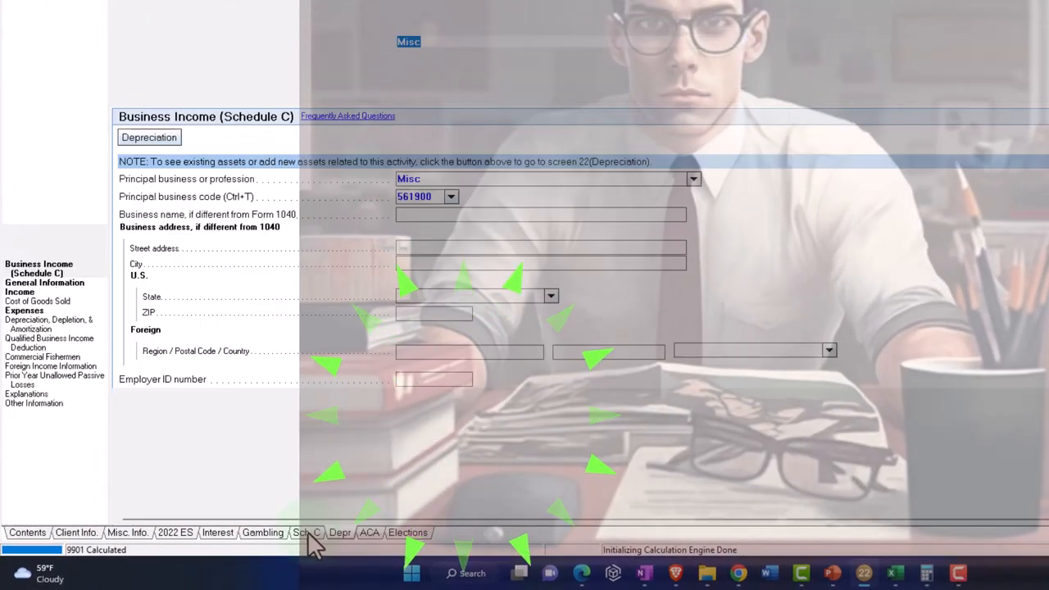
scroll("down", 3)
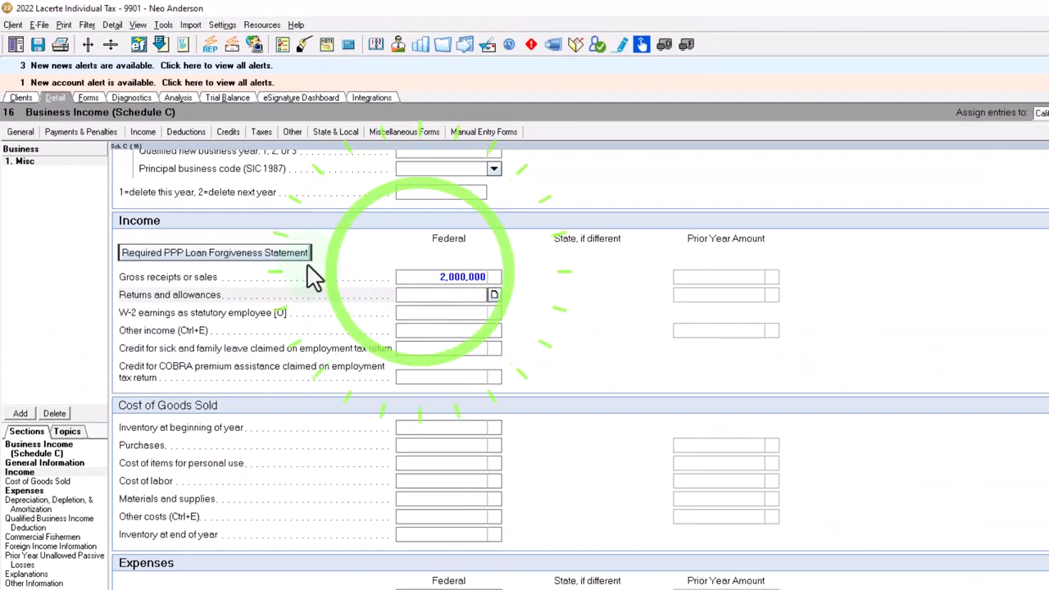
left_click(142, 131)
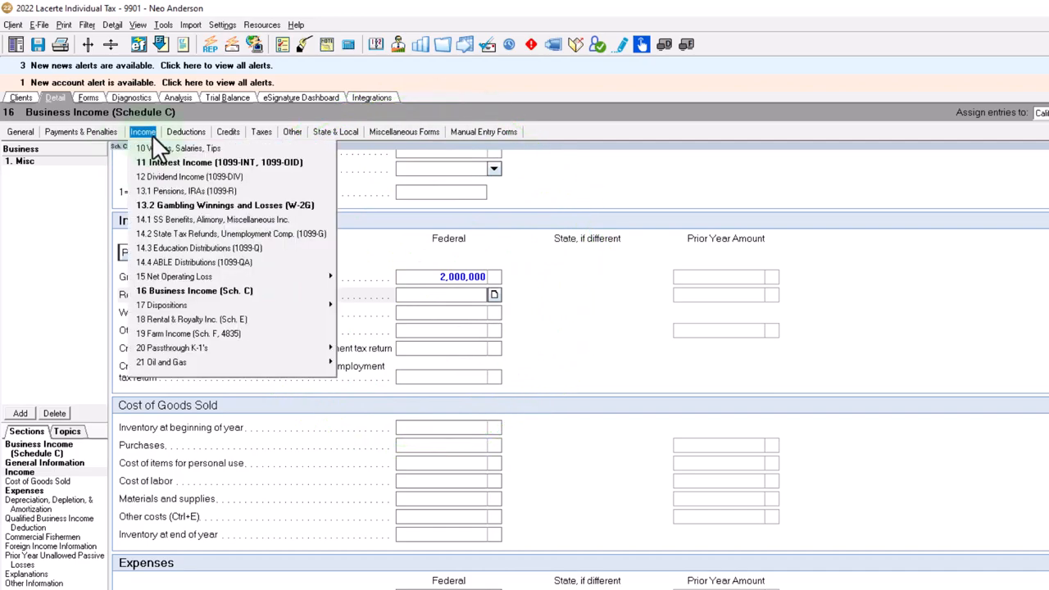
left_click(179, 128)
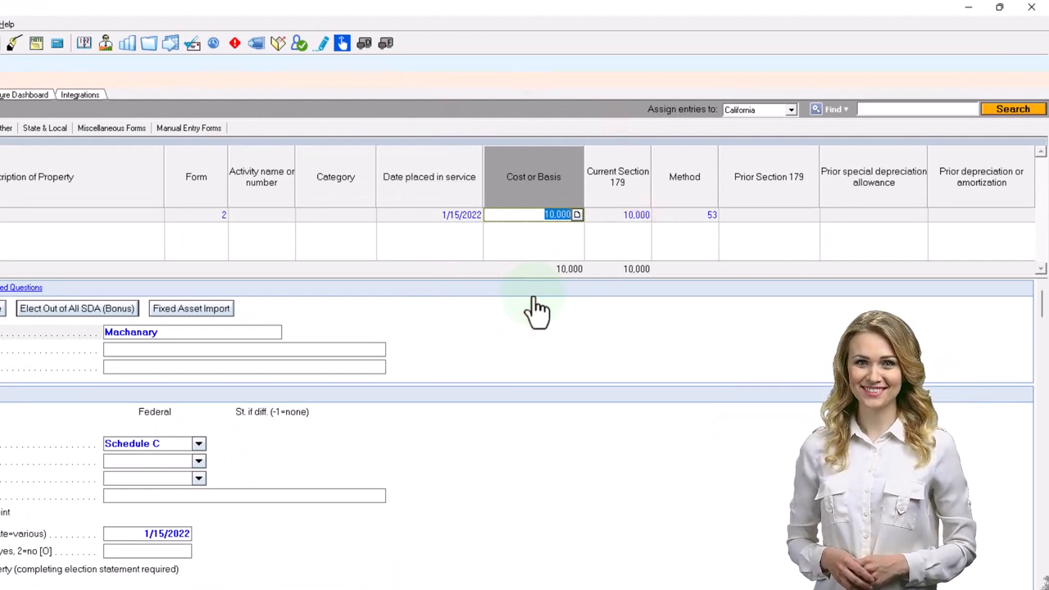
Step: Raise the machinery's cost or basis to 1,500,000
type("15000")
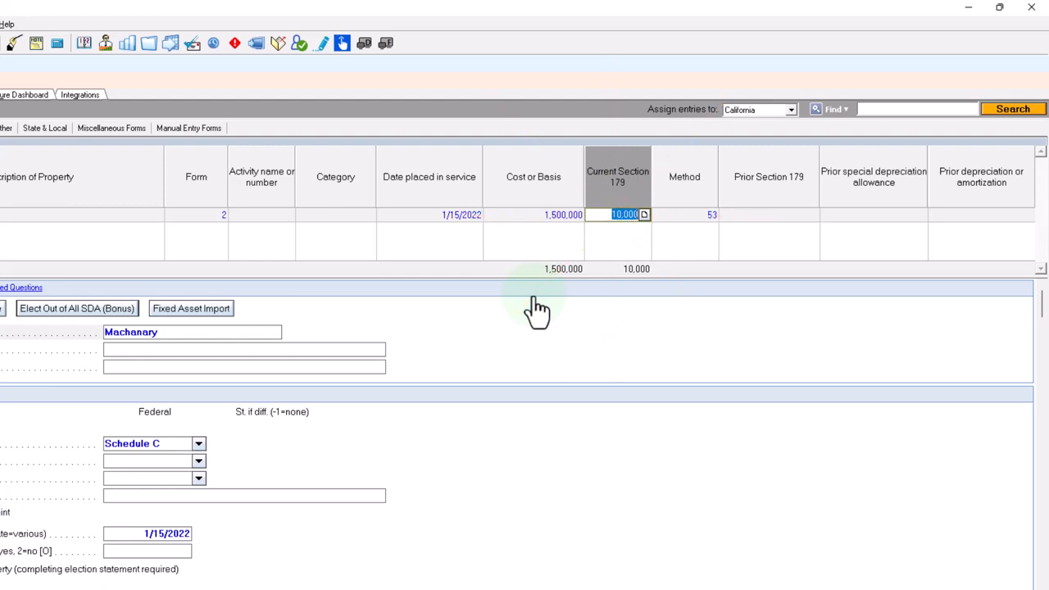
type("1500000")
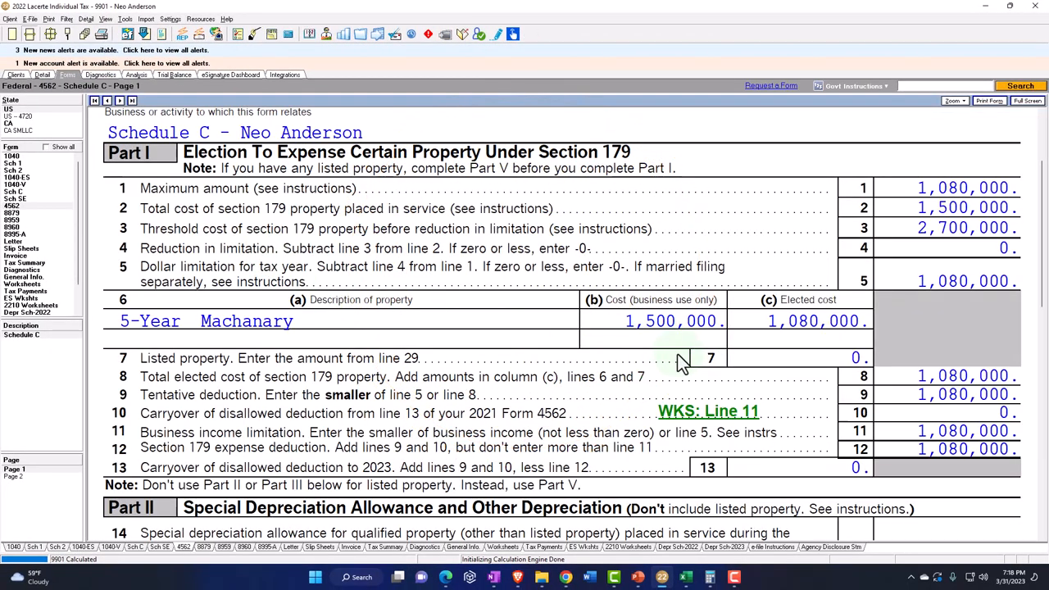
Step: Scroll Form 4562 and Schedule C to line 13's 1,164,000 depreciation deduction
scroll("down", 3)
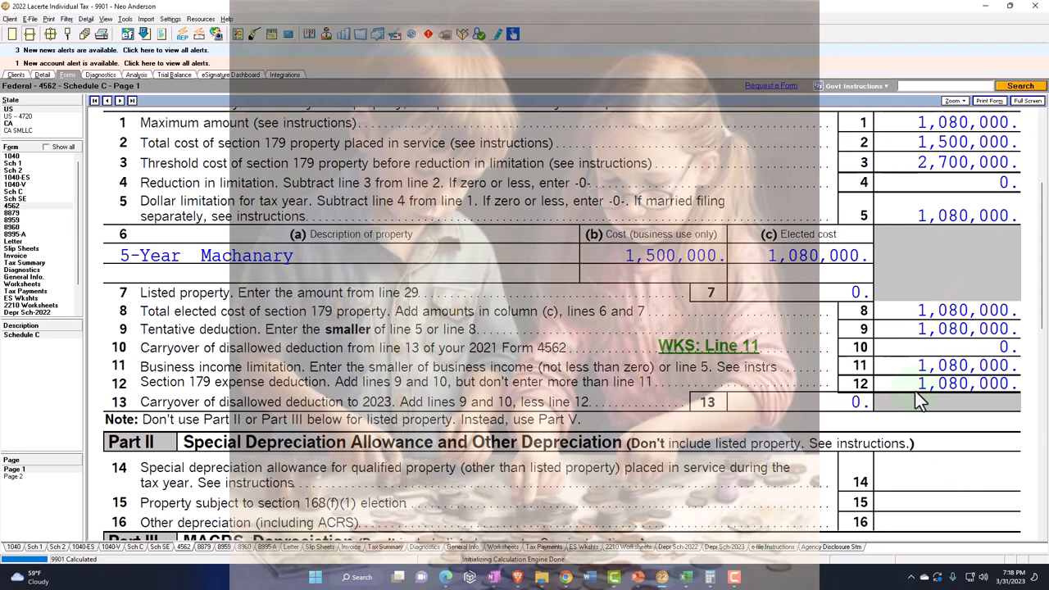
mouse_move(25, 205)
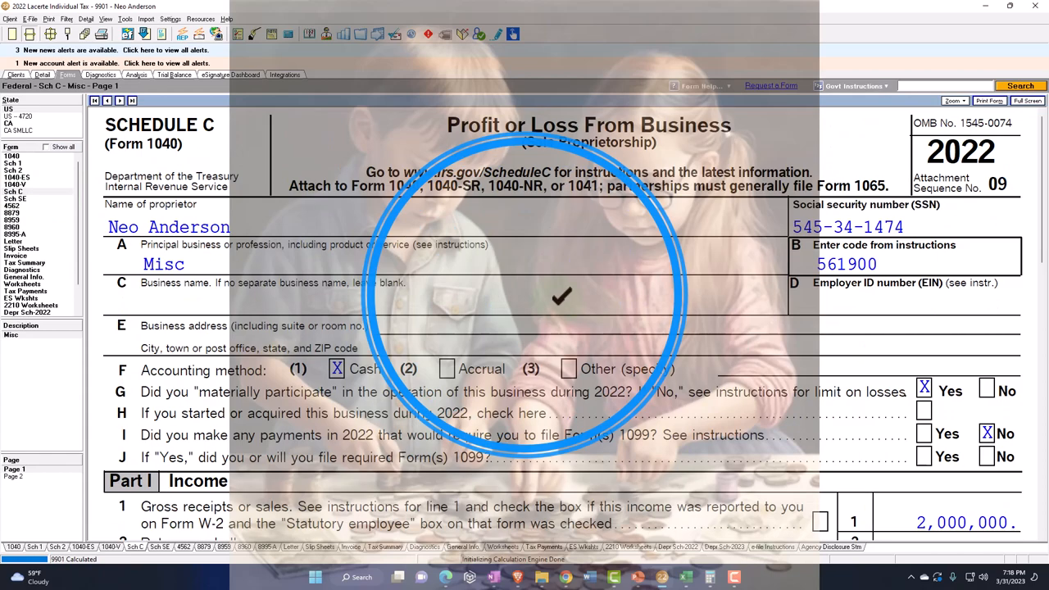
scroll("down", 3)
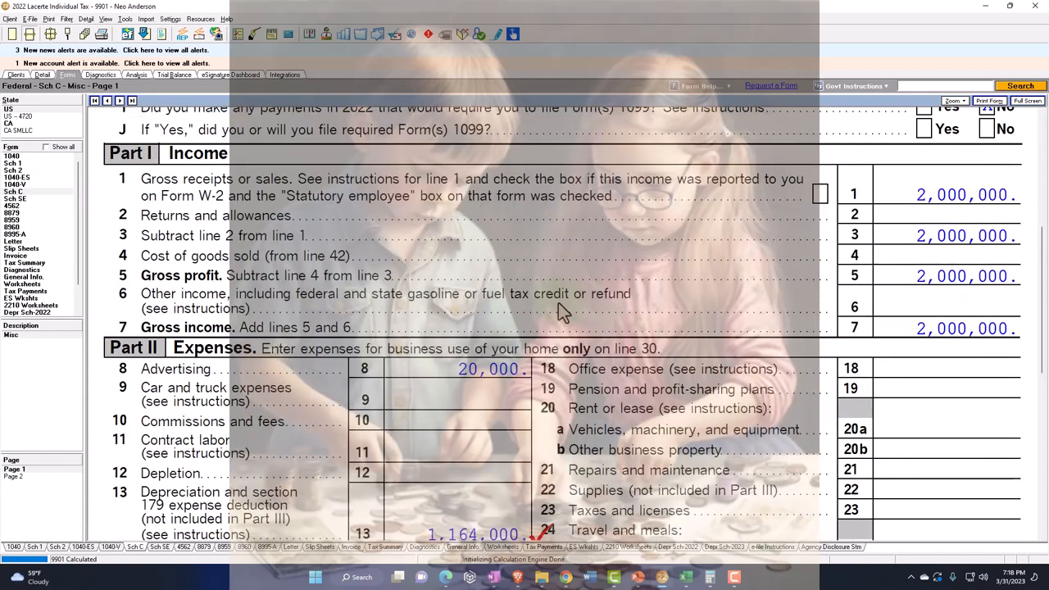
scroll("down", 3)
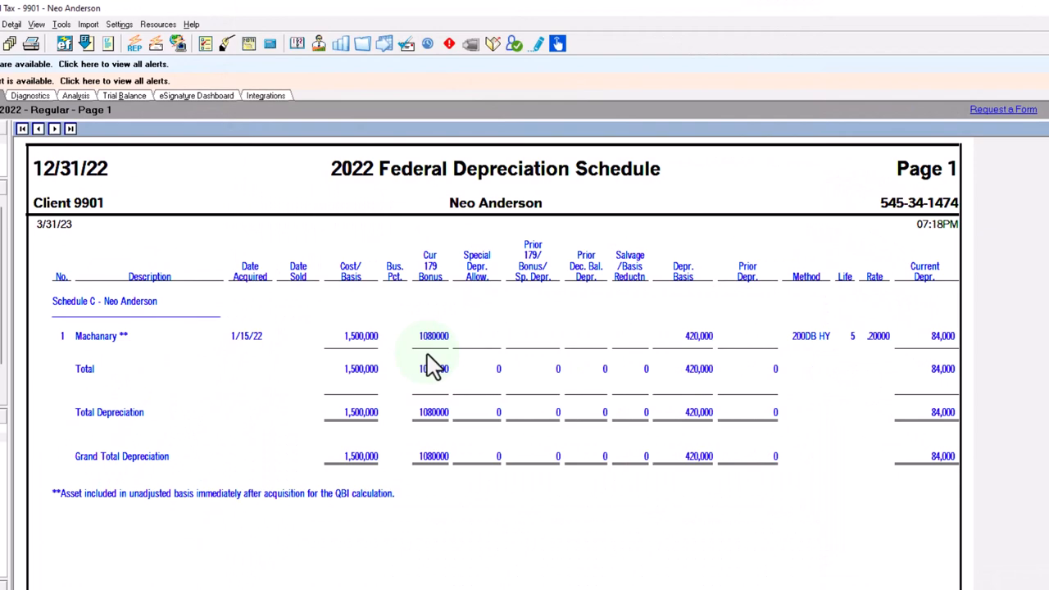
Step: Add the 1,080,000 Section 179 and 84,000 depreciation in the calculator to confirm 1,164,000
left_click(433, 367)
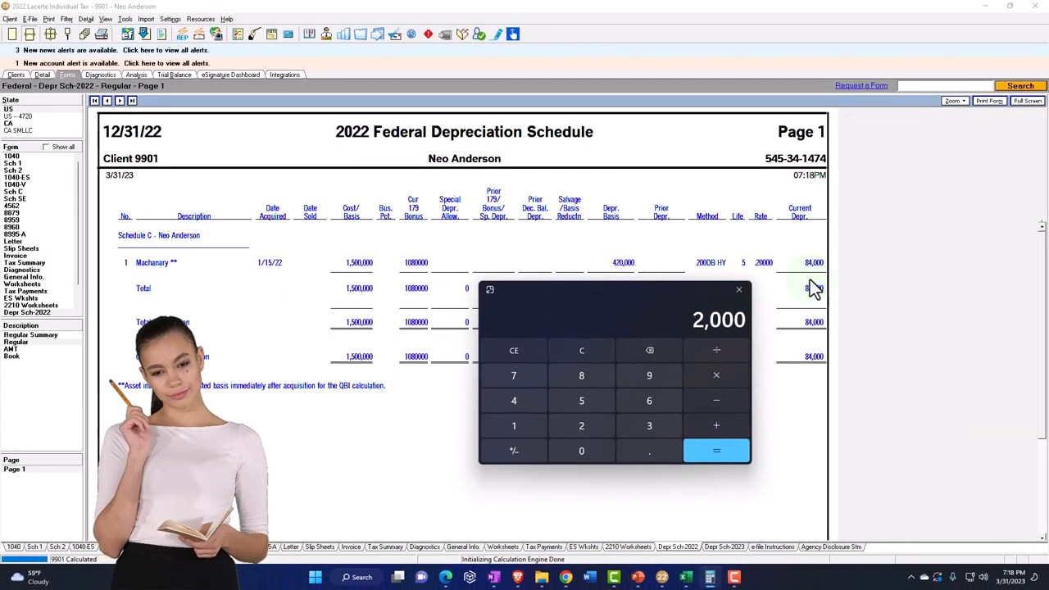
left_click(580, 350)
type("420,000")
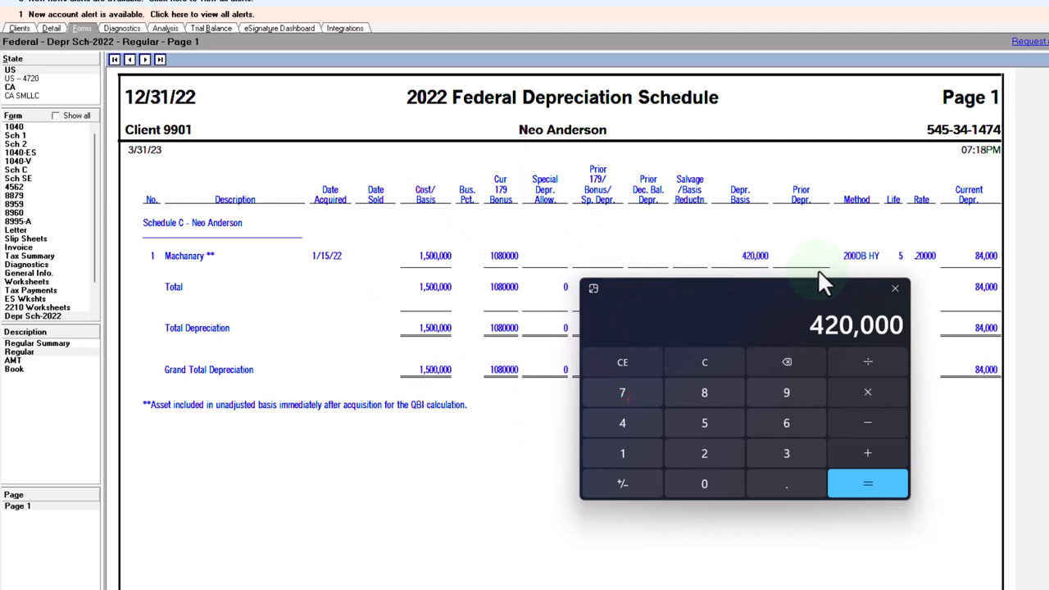
mouse_move(881, 278)
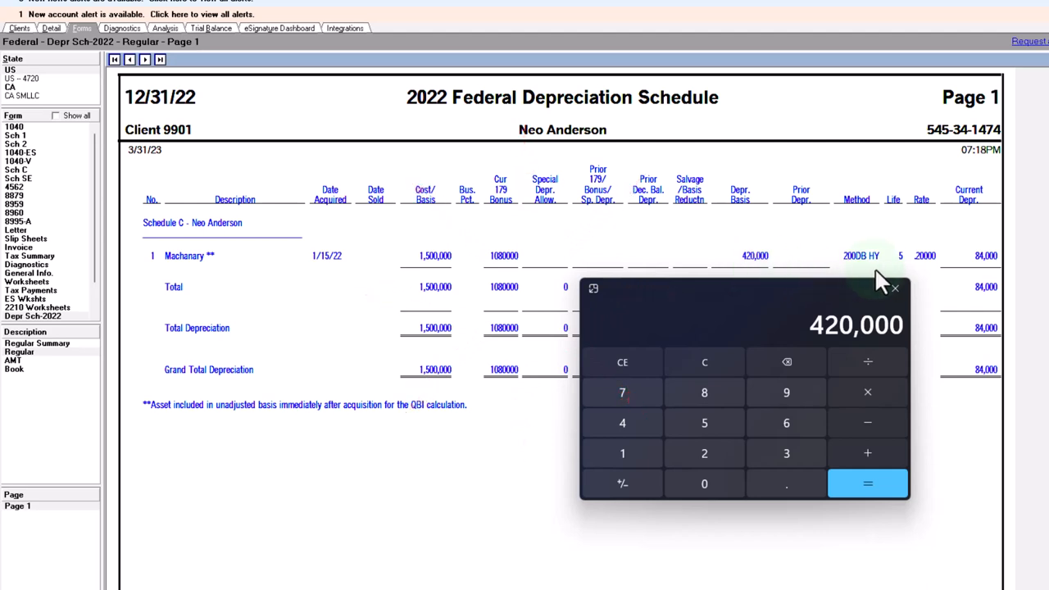
mouse_move(369, 439)
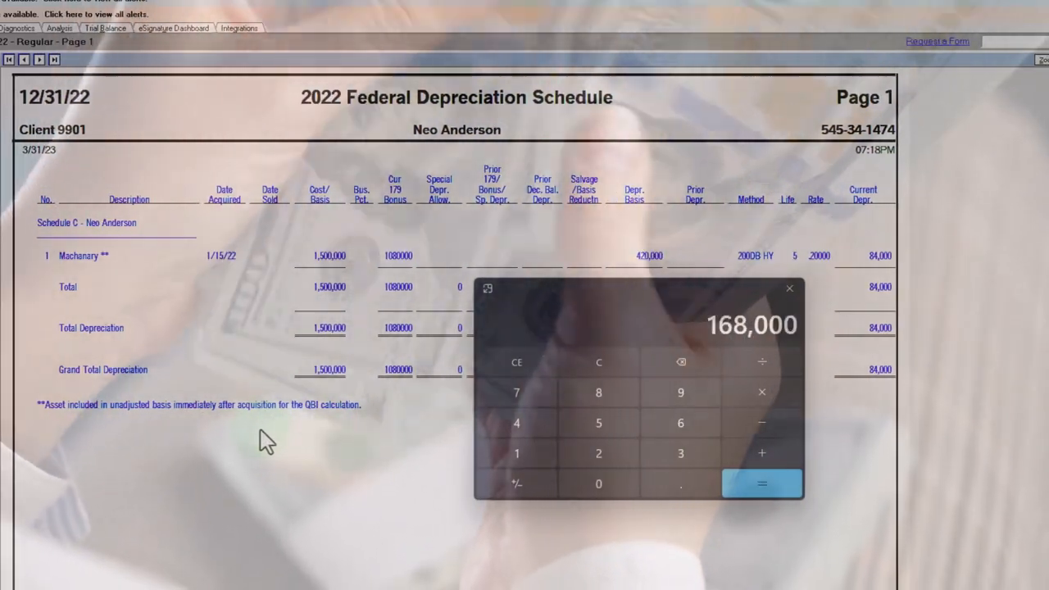
mouse_move(738, 353)
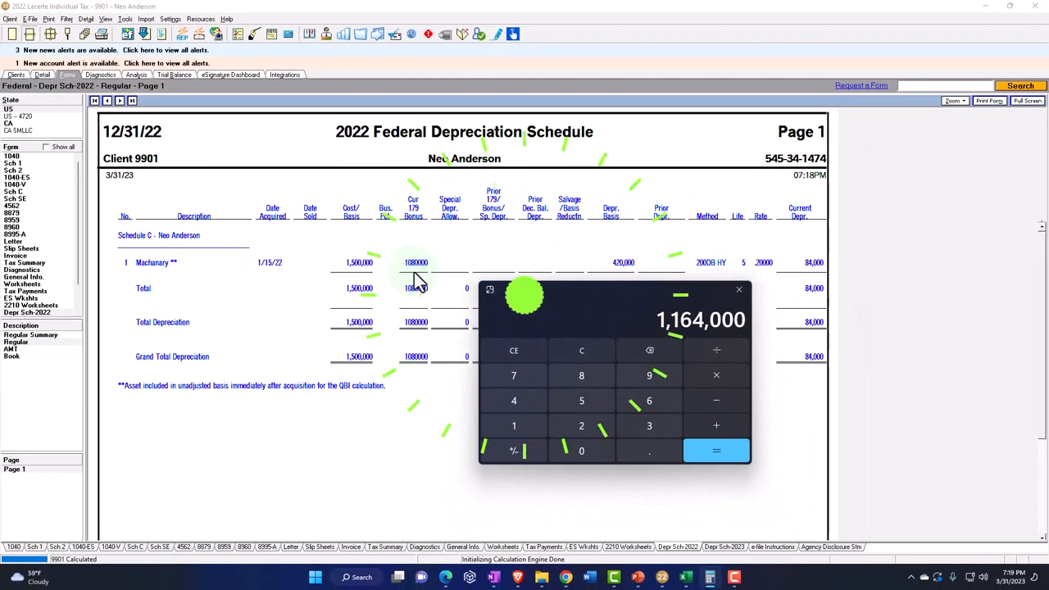
left_click(738, 288)
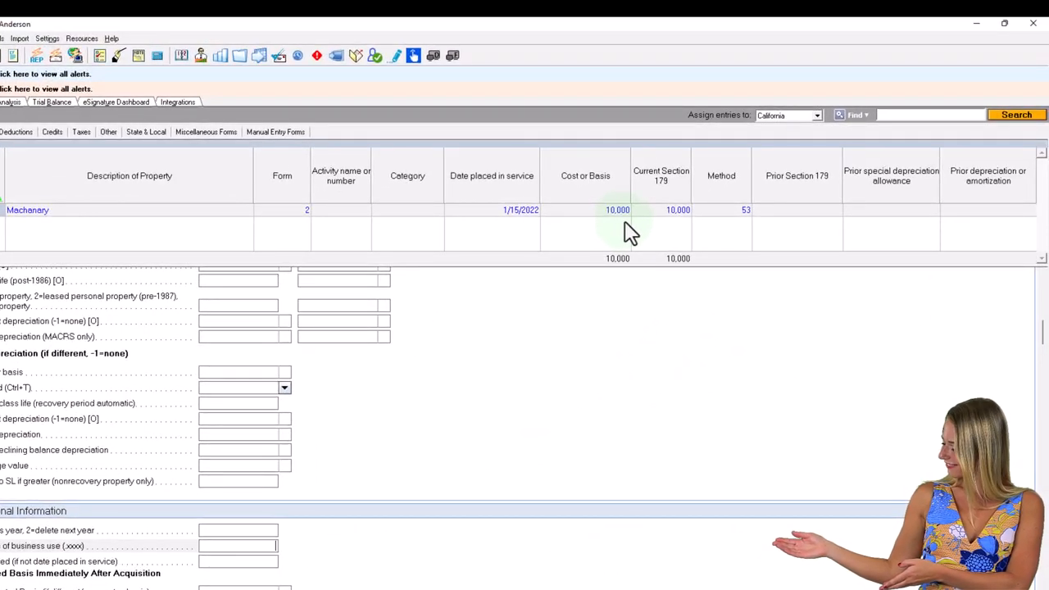
mouse_move(406, 508)
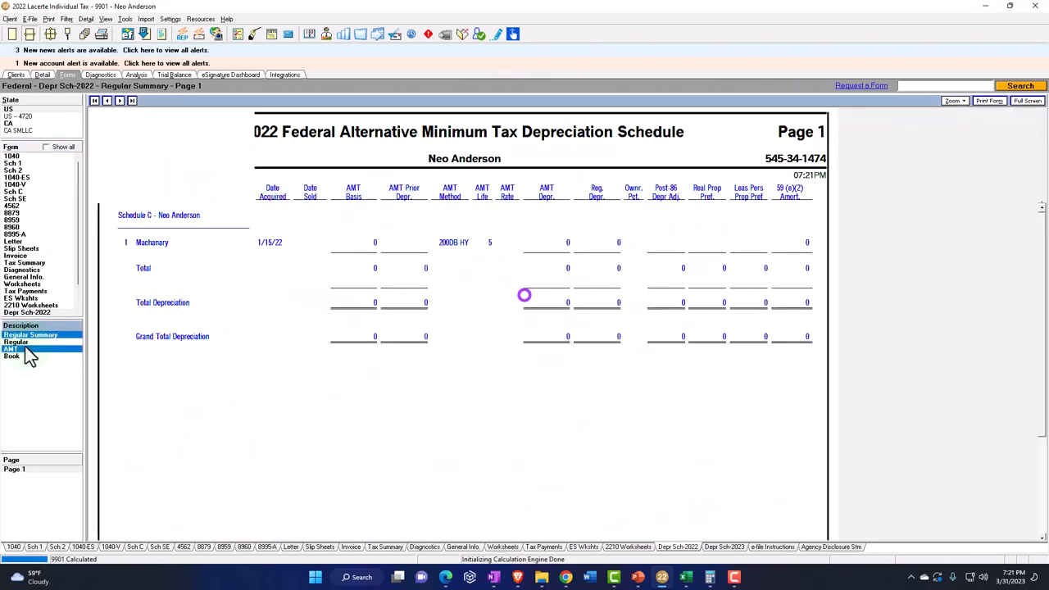
Step: Switch to the regular depreciation schedule showing machinery's 4,000 basis at 40% business use
left_click(29, 334)
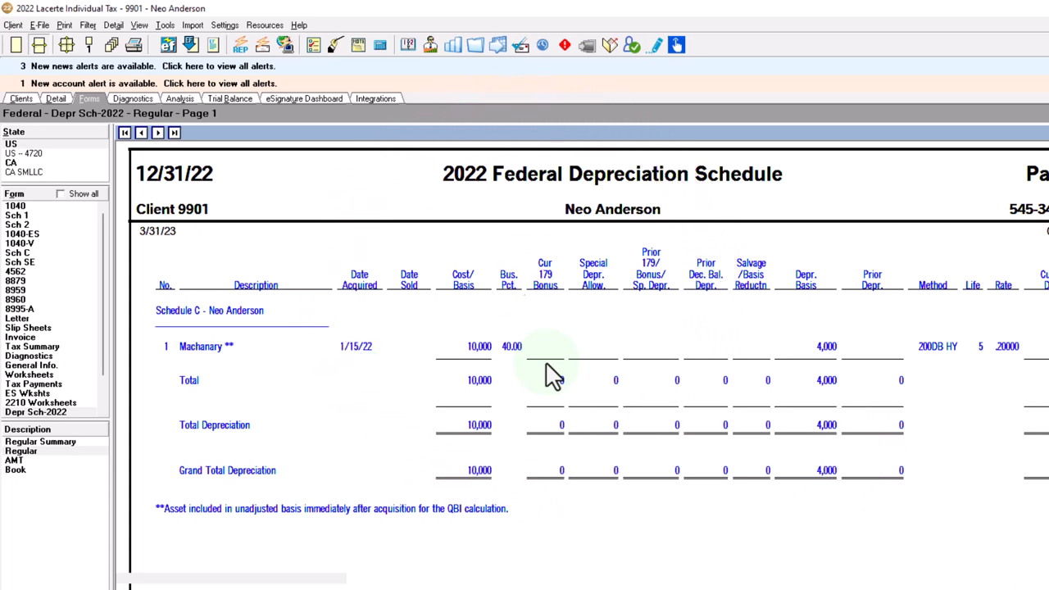
mouse_move(986, 374)
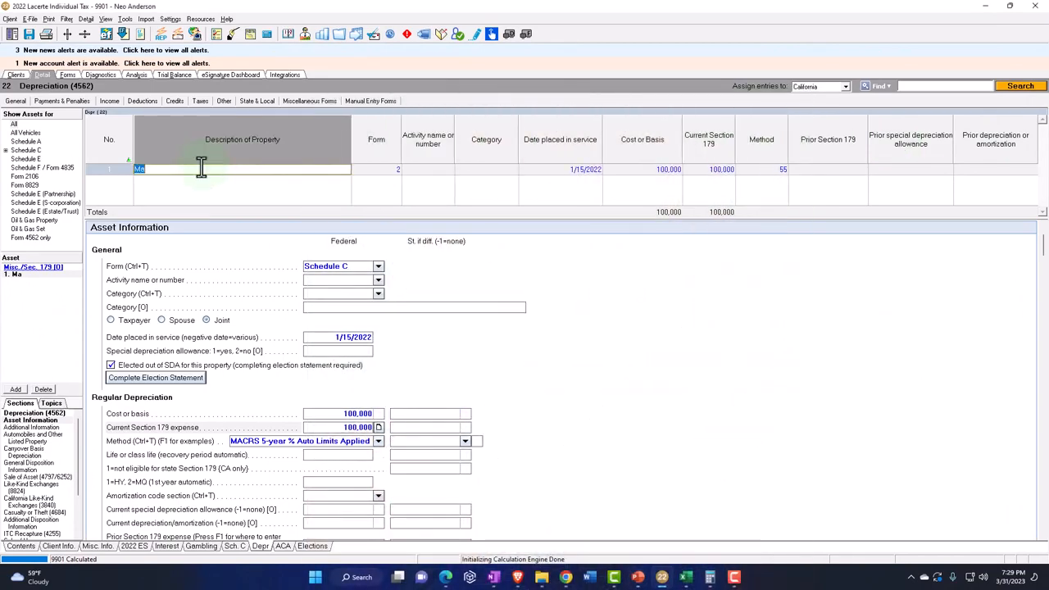
mouse_move(200, 169)
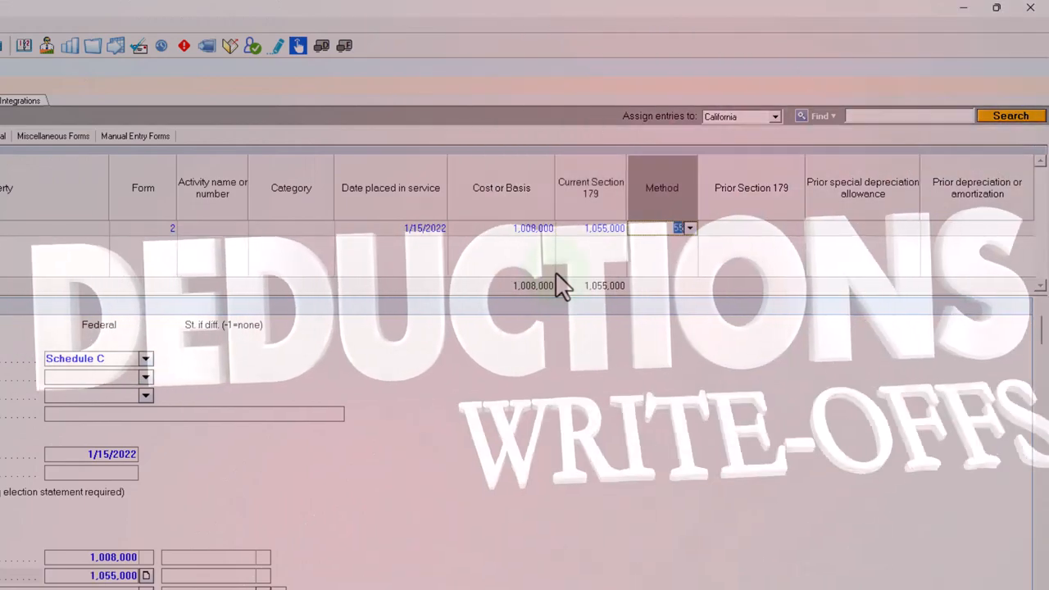
Step: Choose the 5-year MACRS office equipment method for the machinery and name a second asset 'Saw'
left_click(689, 227)
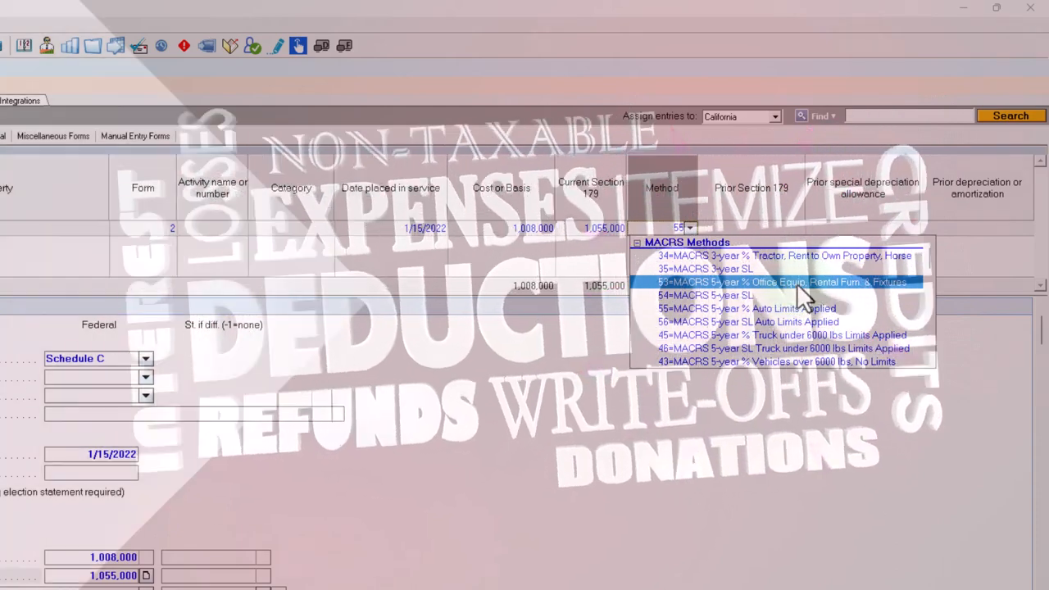
left_click(780, 282)
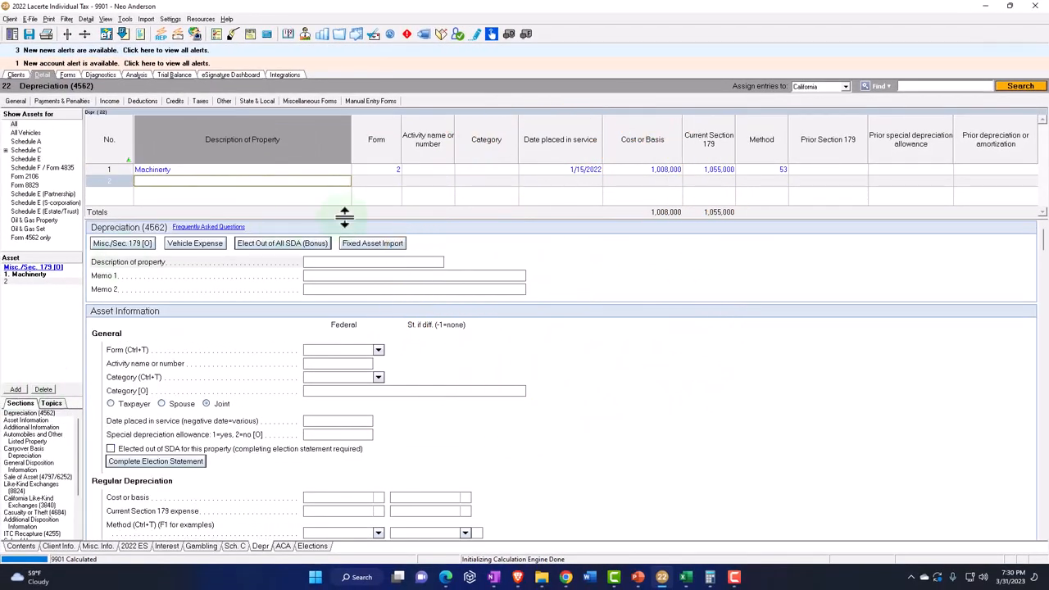
type("Saw")
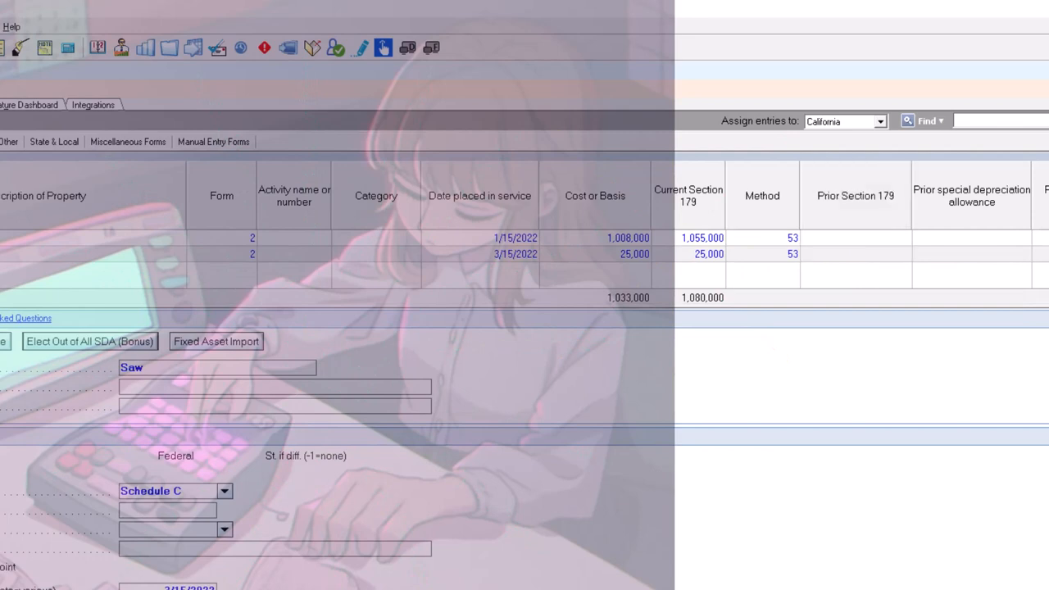
mouse_move(707, 326)
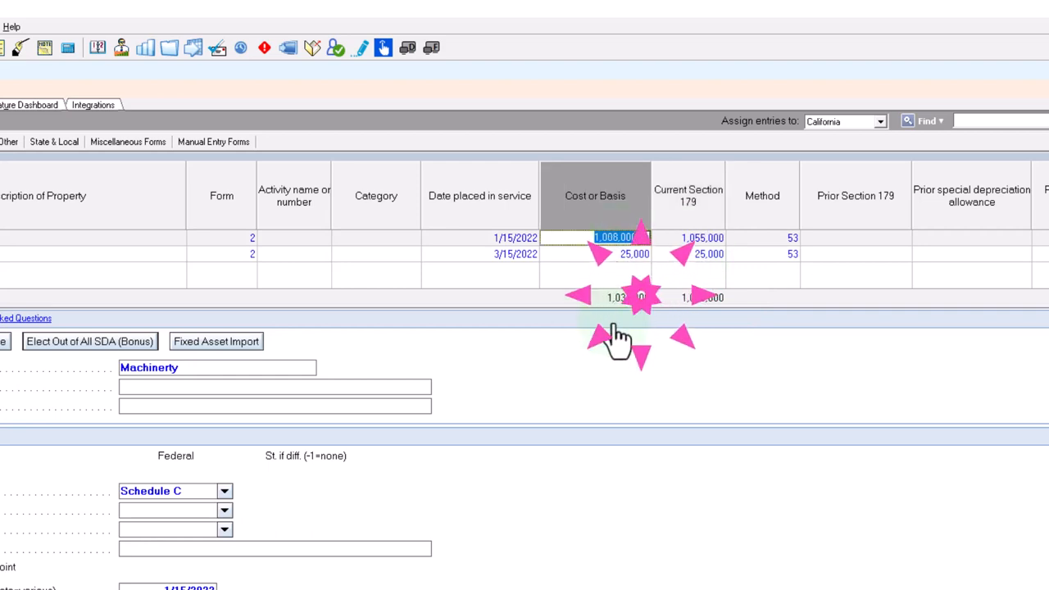
Step: Correct the machinery's Cost or Basis to 1,080,000 after adding the Saw asset
type("1080000")
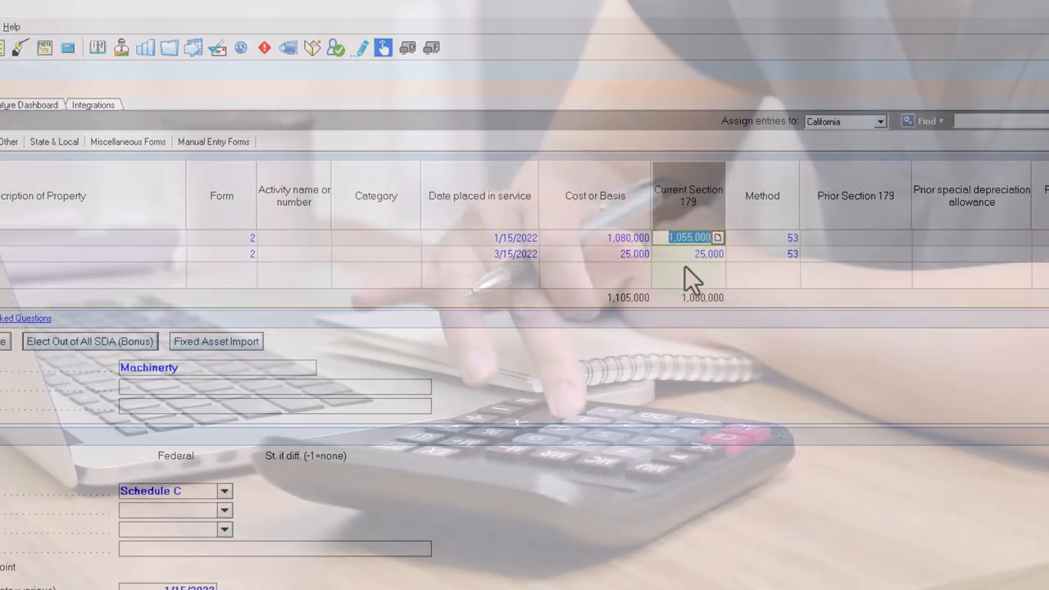
left_click(688, 236)
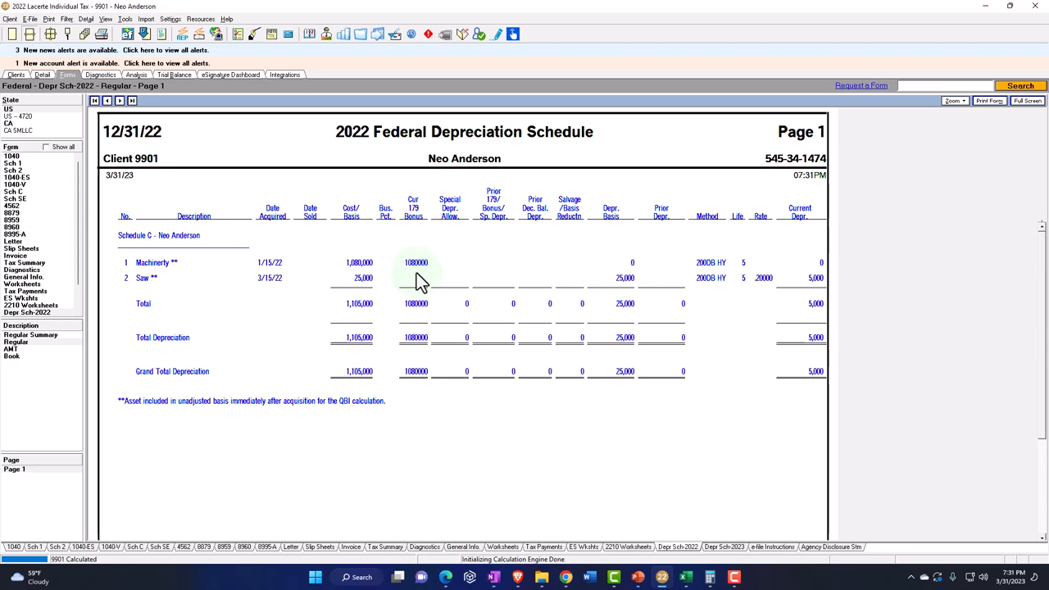
mouse_move(636, 281)
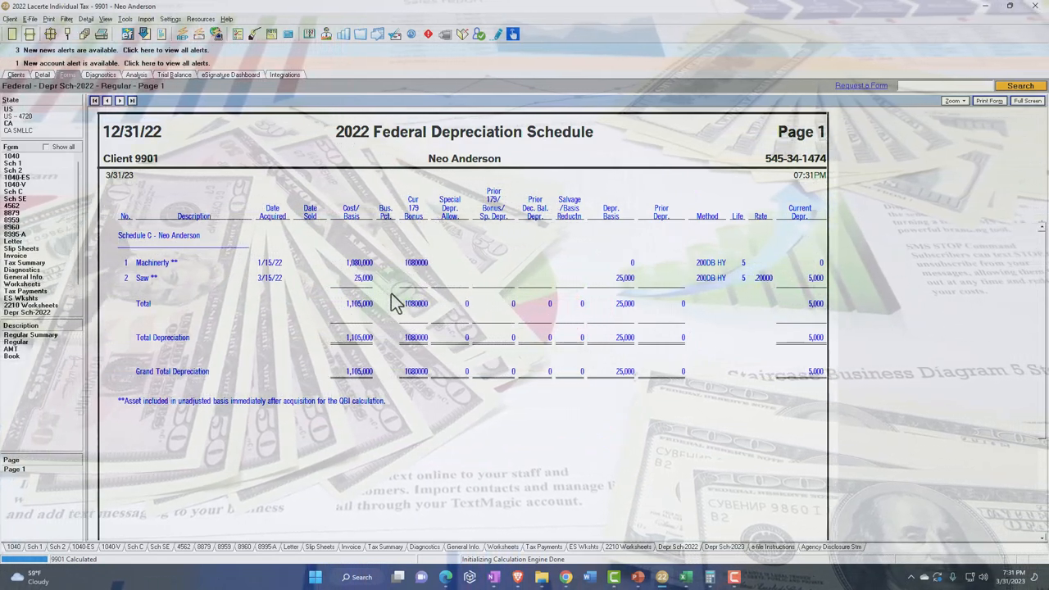
mouse_move(619, 298)
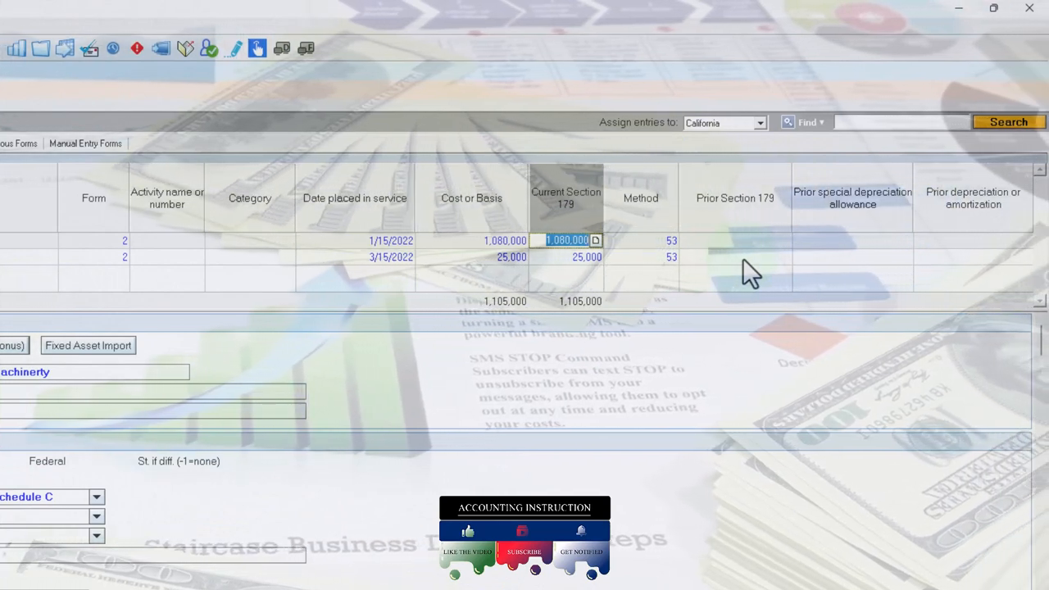
Step: Set the saw's method to 57 = MACRS 7-year Office Furniture & Fixtures; Other Property
left_click(670, 256)
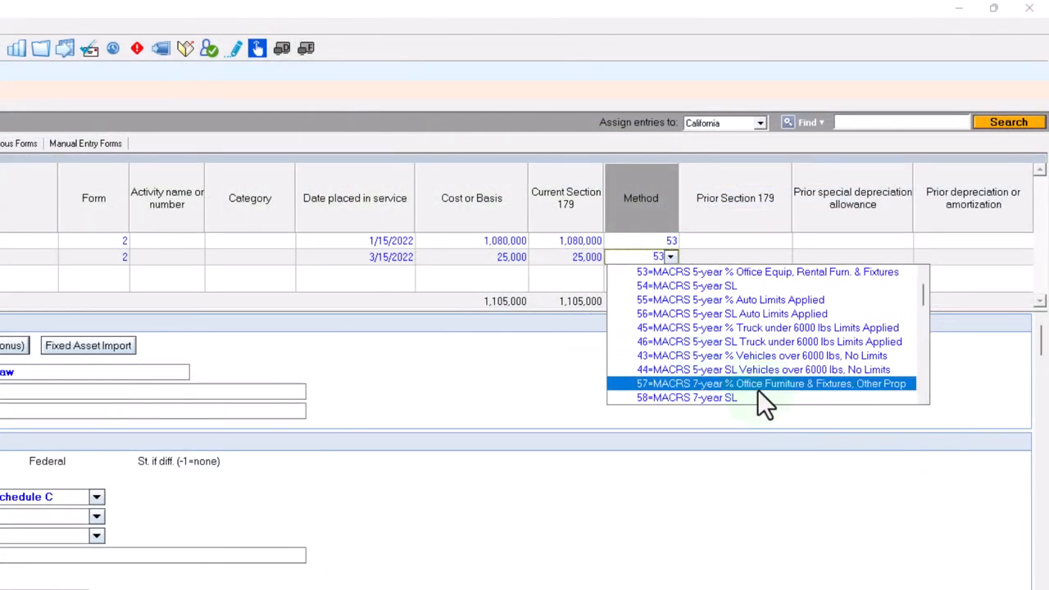
left_click(770, 383)
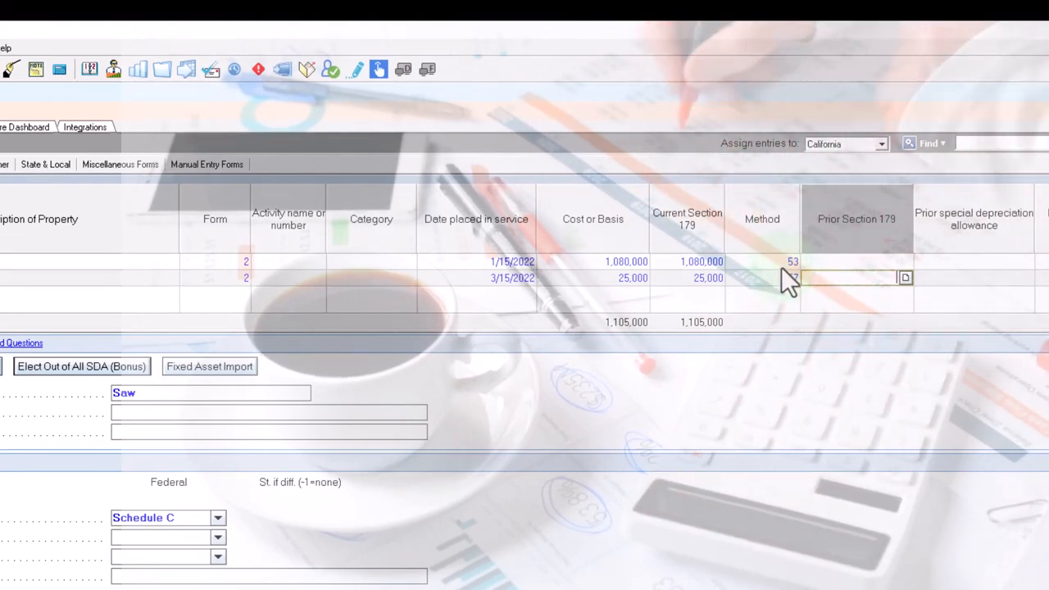
left_click(689, 262)
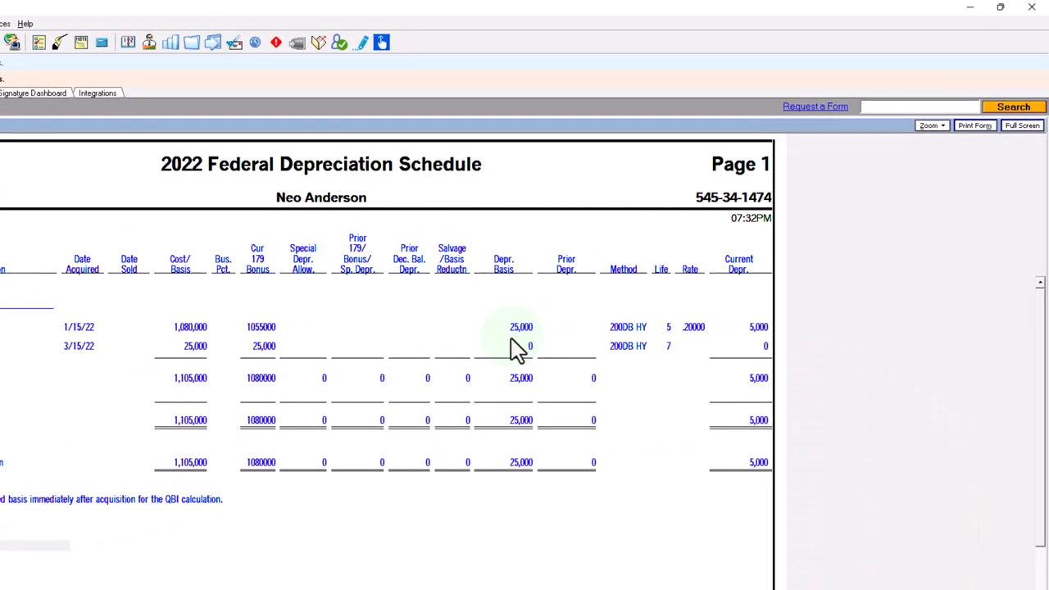
mouse_move(525, 348)
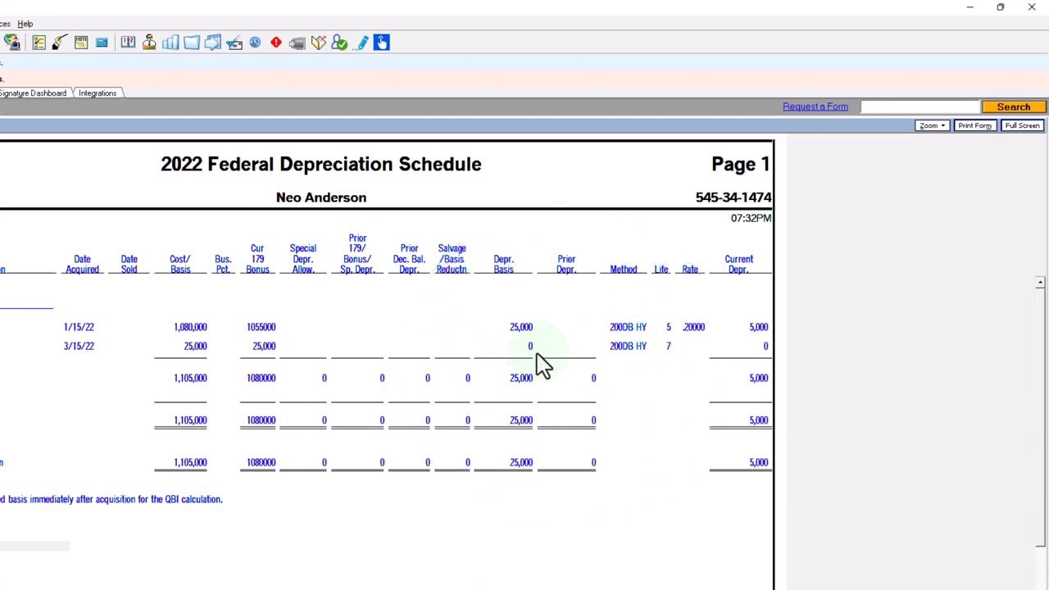
mouse_move(541, 347)
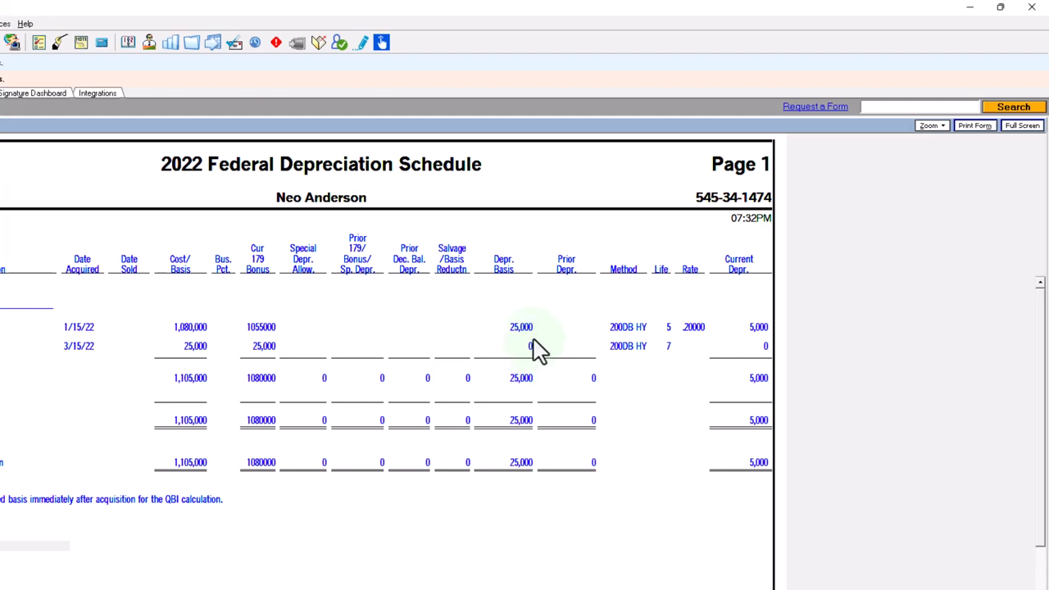
Step: Review the 2022 depreciation schedule's Cur 179, Depr. Basis and Current Depr. columns for the machinery
left_click(533, 340)
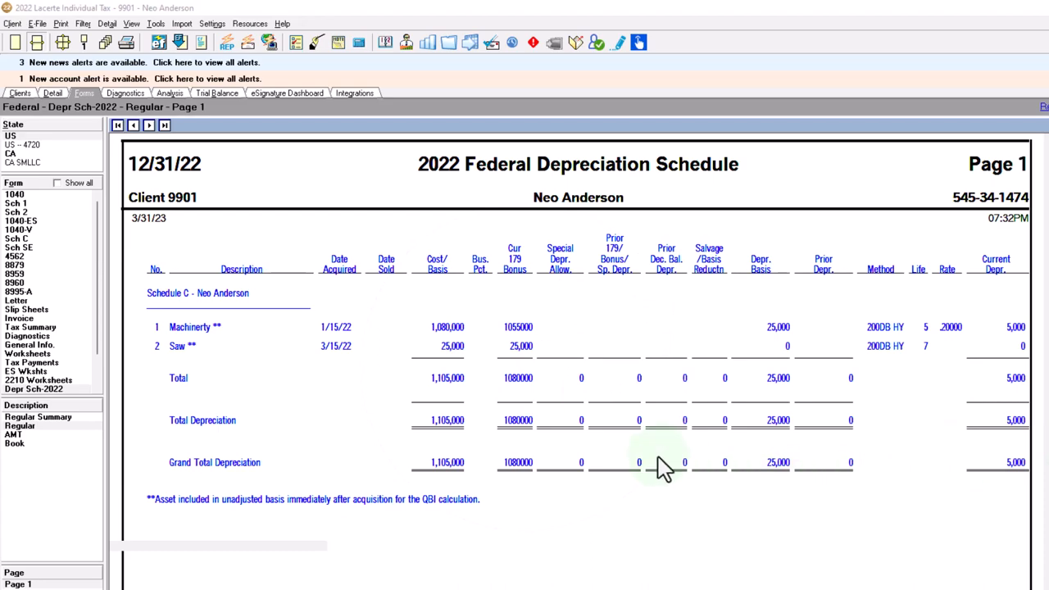
mouse_move(626, 459)
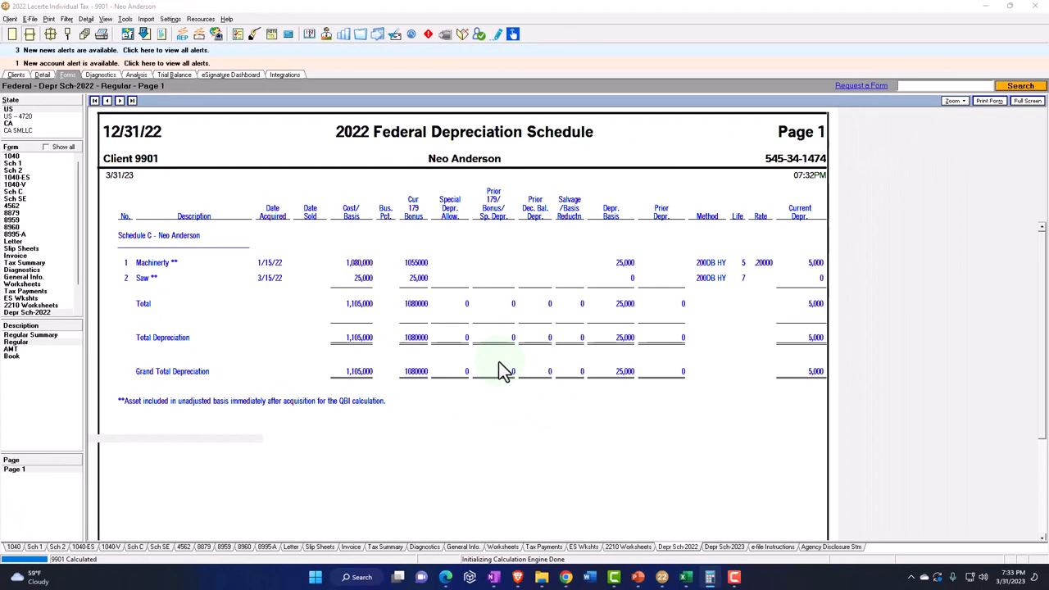
mouse_move(639, 348)
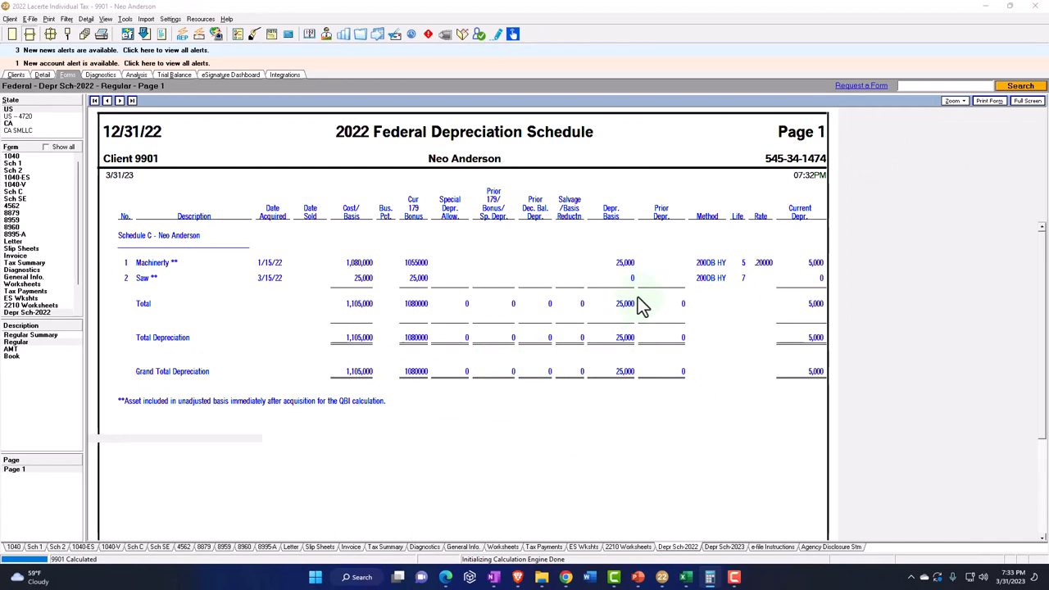
left_click(524, 272)
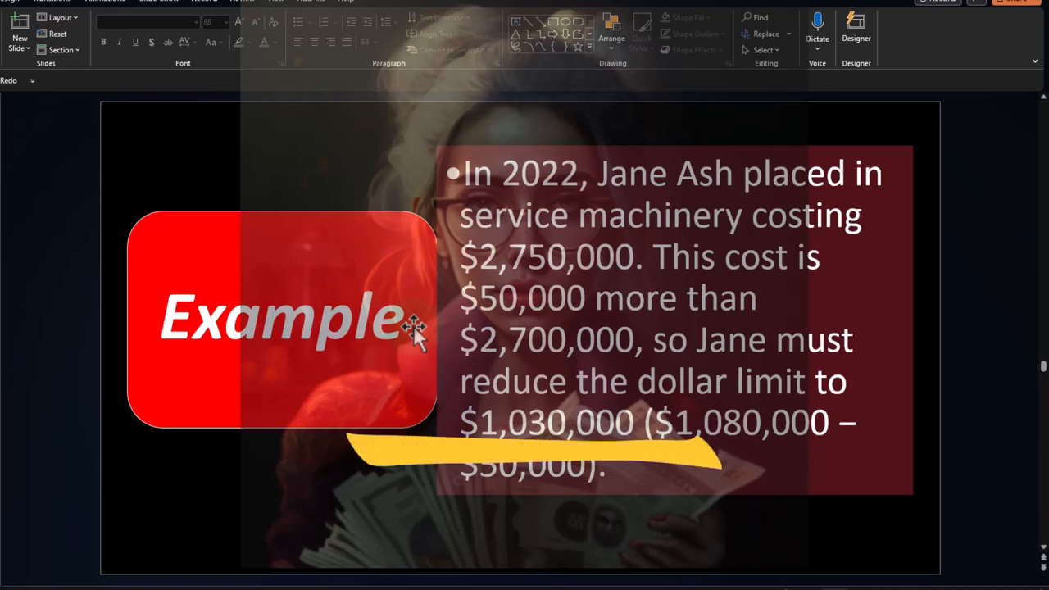
mouse_move(425, 358)
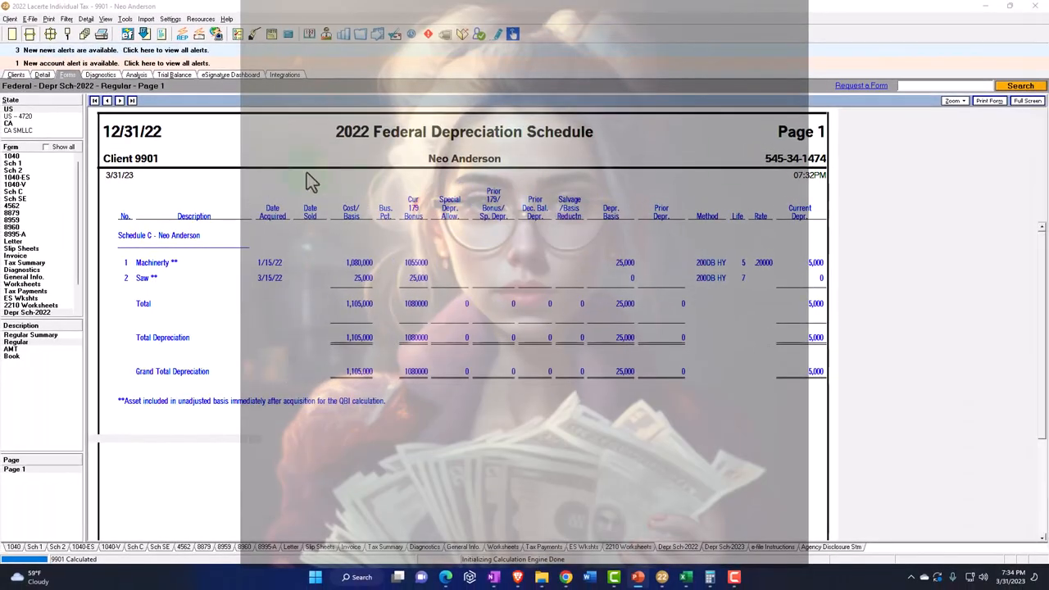
Step: Present the Example slide on the dollar limit dropping to 1,030,000, then return to the asset grid
left_click(43, 75)
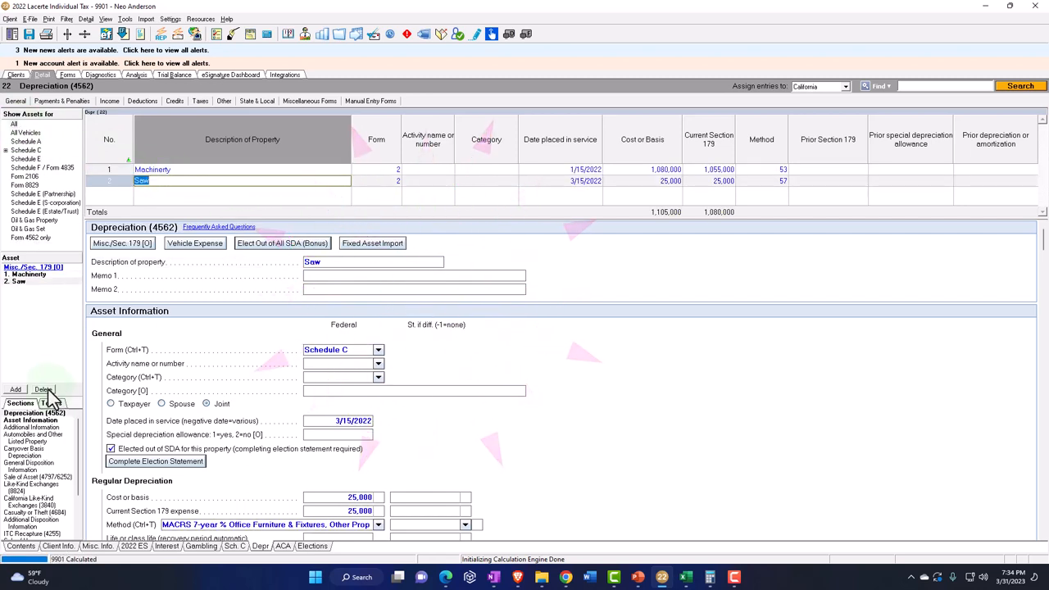
Step: Delete asset 2. Saw and confirm, leaving Machinery at 2,750,000 cost alone
left_click(42, 389)
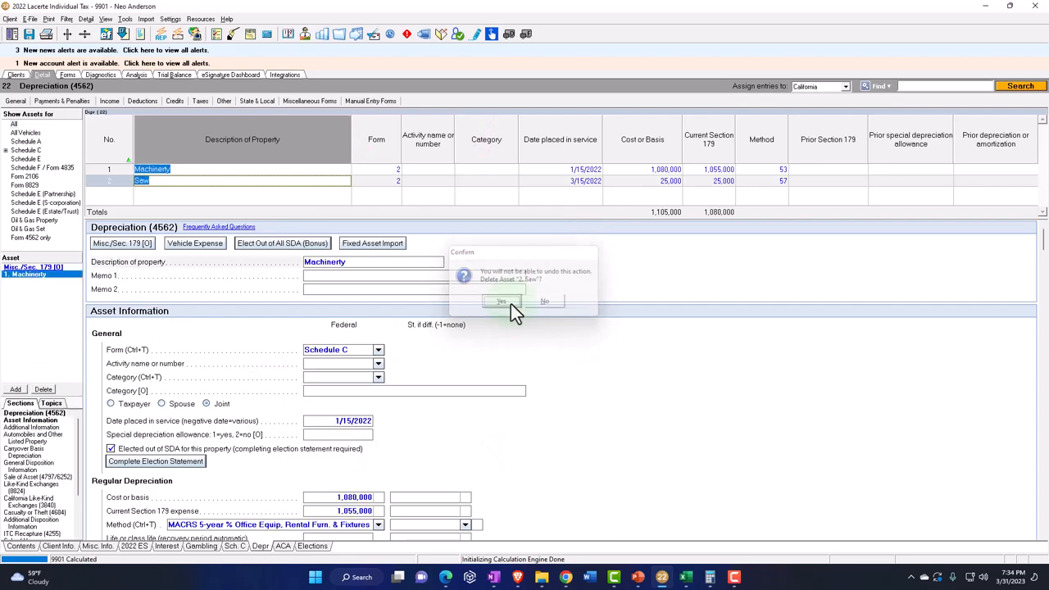
left_click(501, 301)
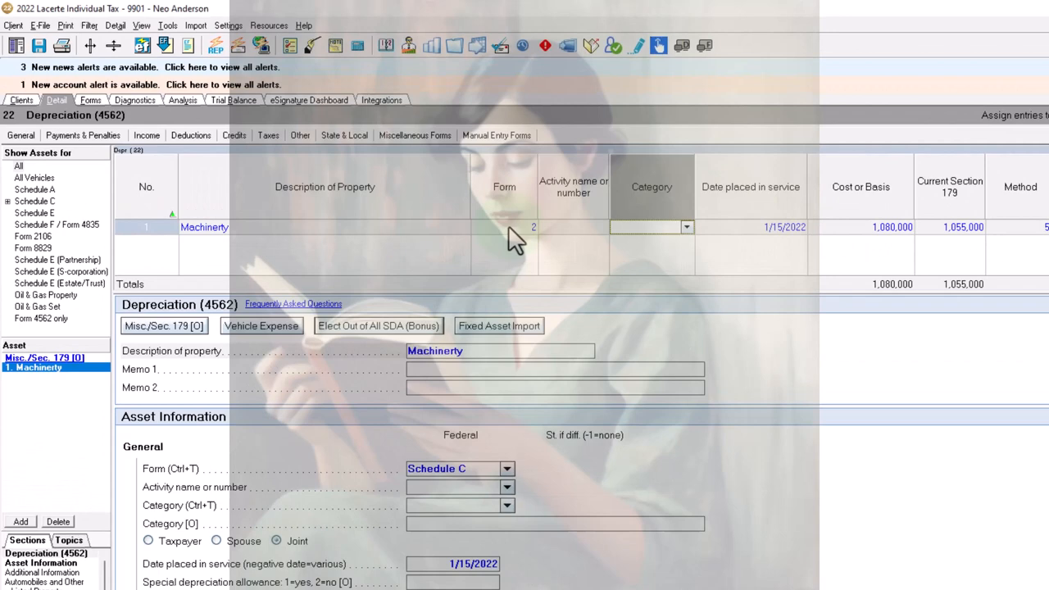
left_click(860, 226)
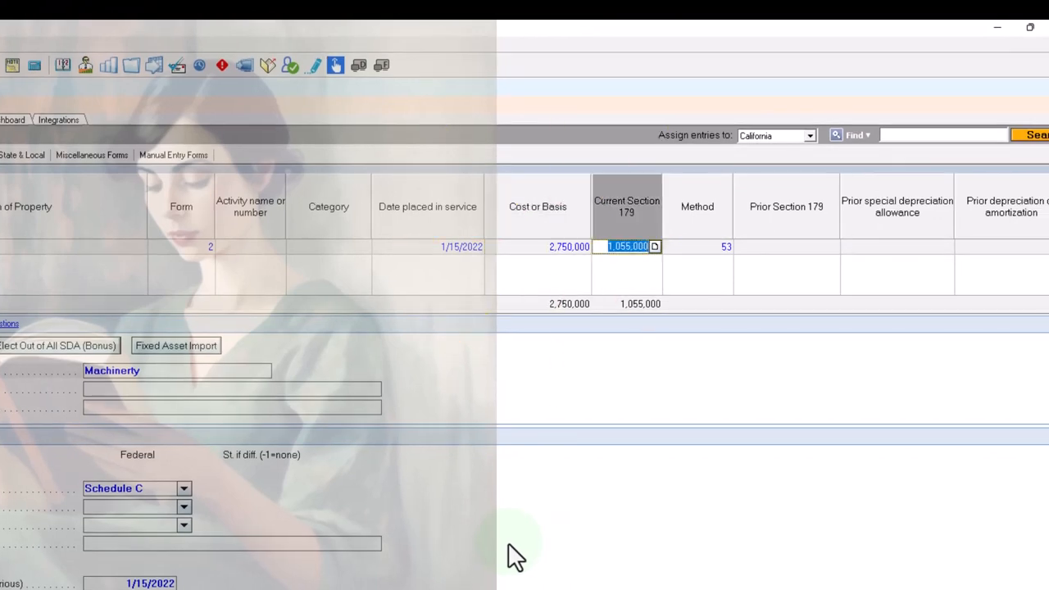
Step: Enter 2,750,000 as the machinery's Current Section 179 election
type("2750")
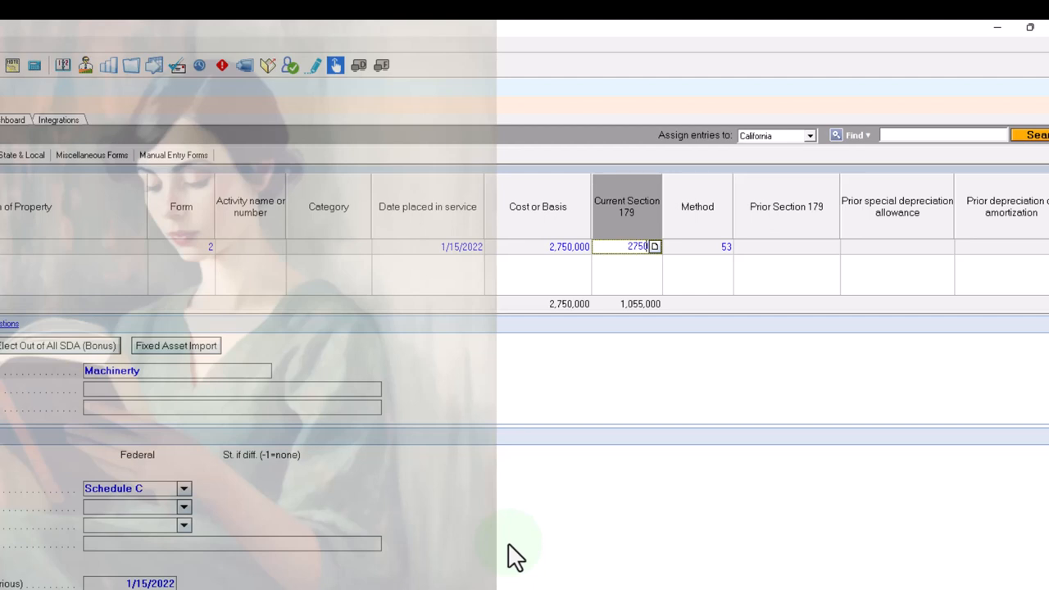
left_click(697, 245)
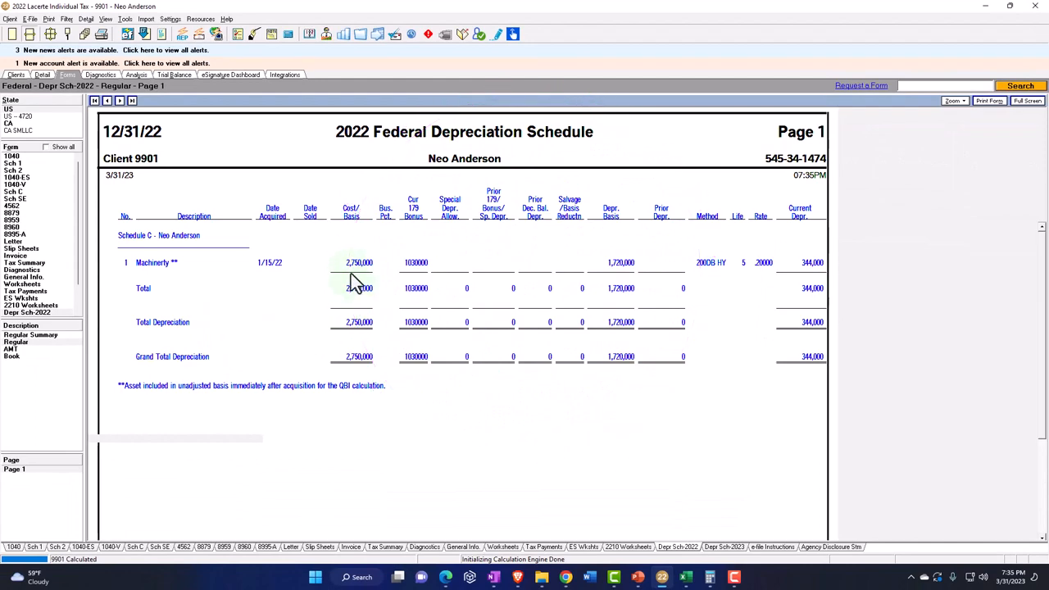
mouse_move(357, 282)
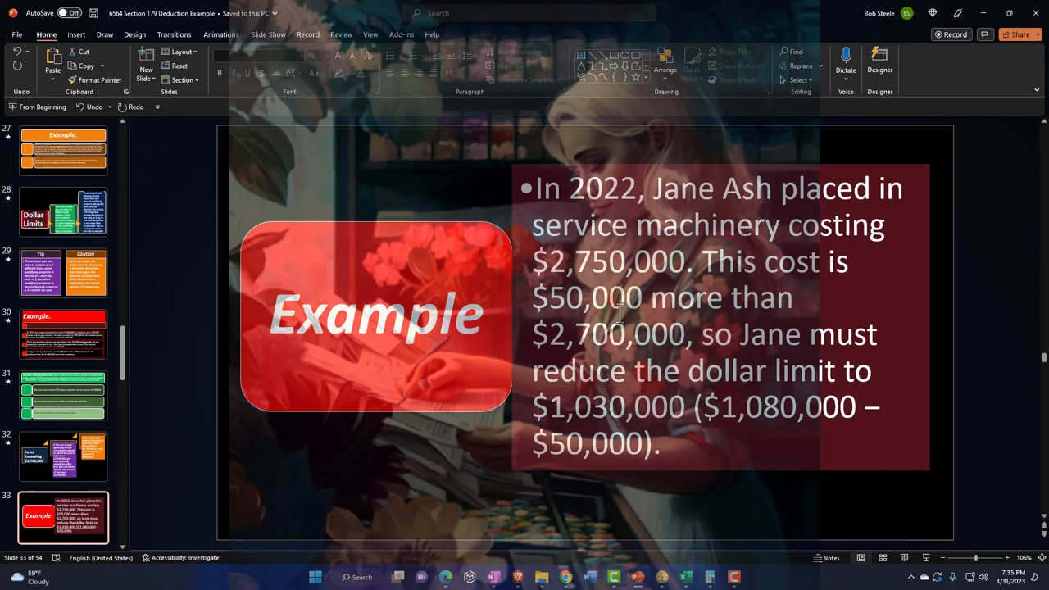
Step: Present the Jane Ash example slide reducing the Section 179 limit to 1,030,000
left_click(603, 298)
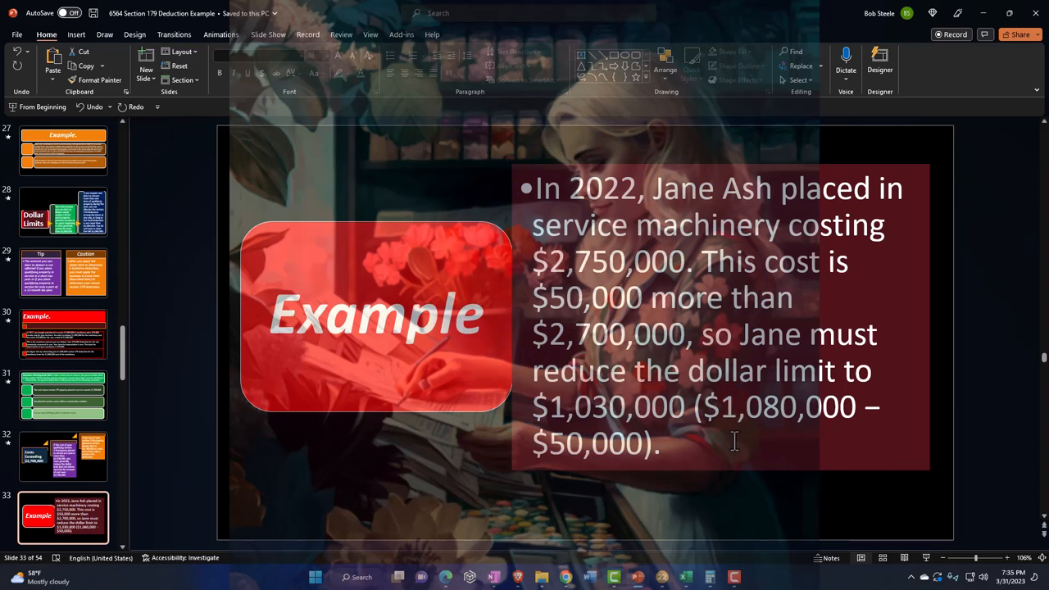
mouse_move(656, 476)
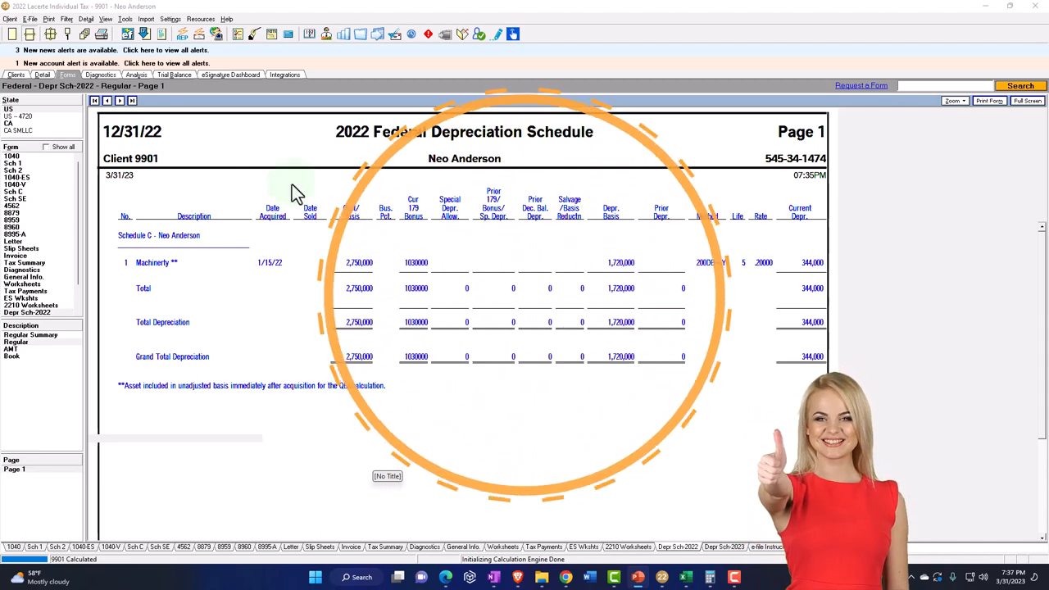
Step: Overwrite the machinery's Cost or Basis and Section 179 with 100,000 in the asset grid
left_click(42, 76)
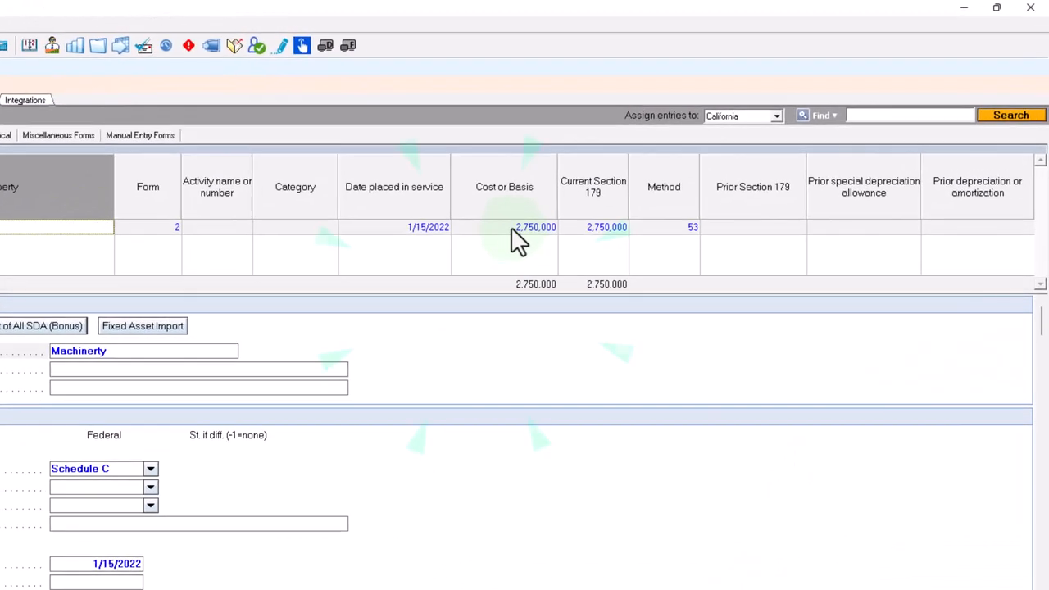
left_click(505, 226)
type("100,000")
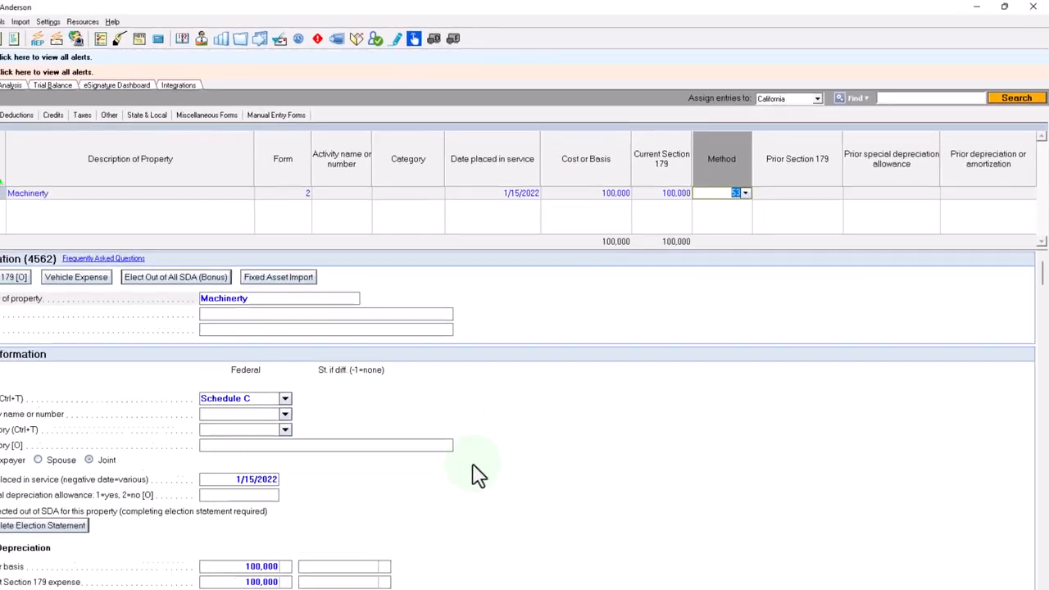
left_click(232, 545)
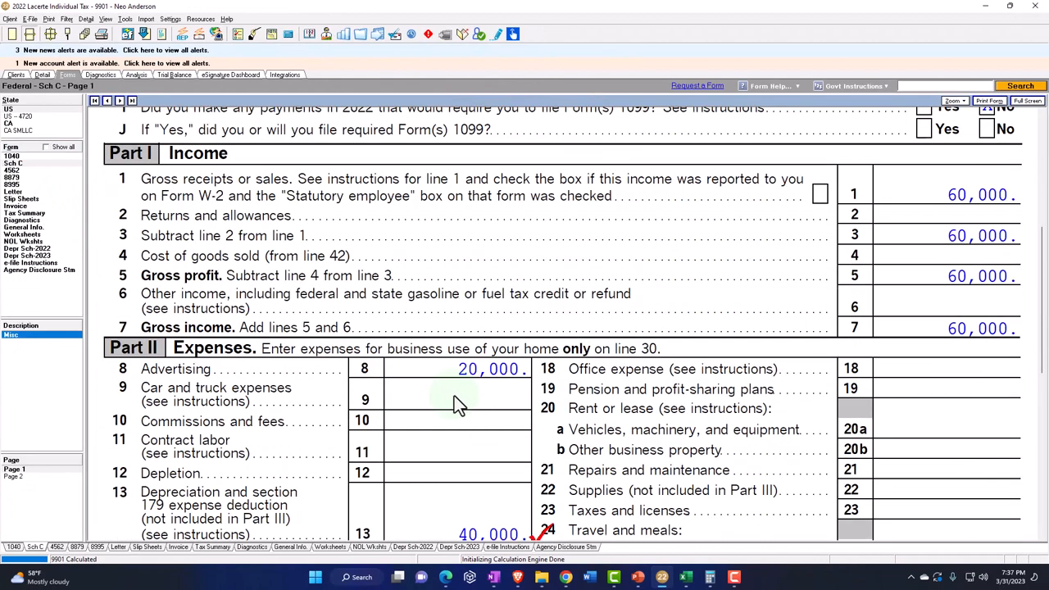
Step: Scroll Schedule C to Part II line 13 showing the 40,000 depreciation deduction
scroll("down", 3)
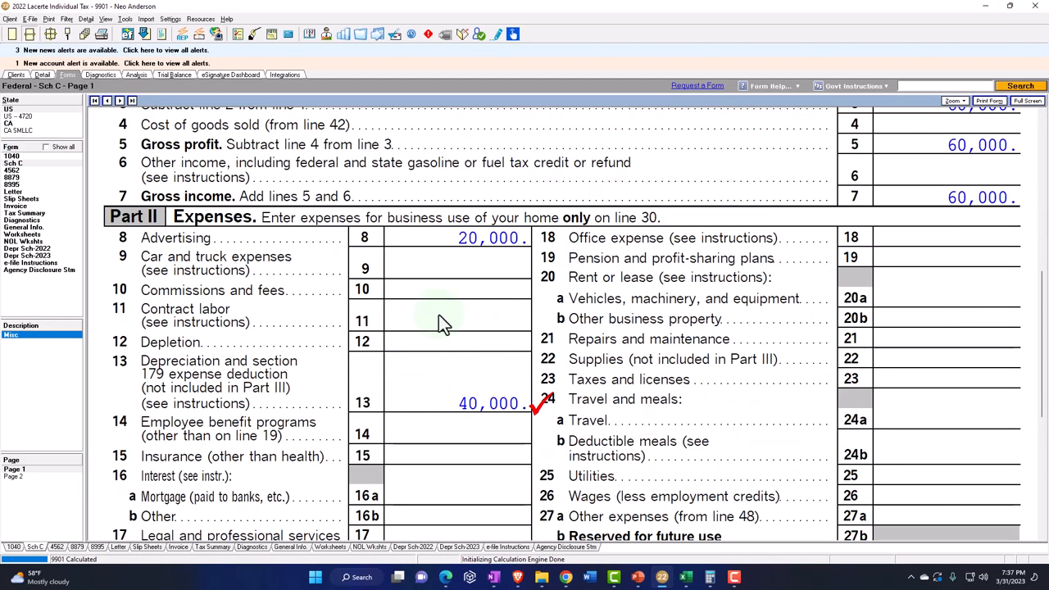
scroll("down", 3)
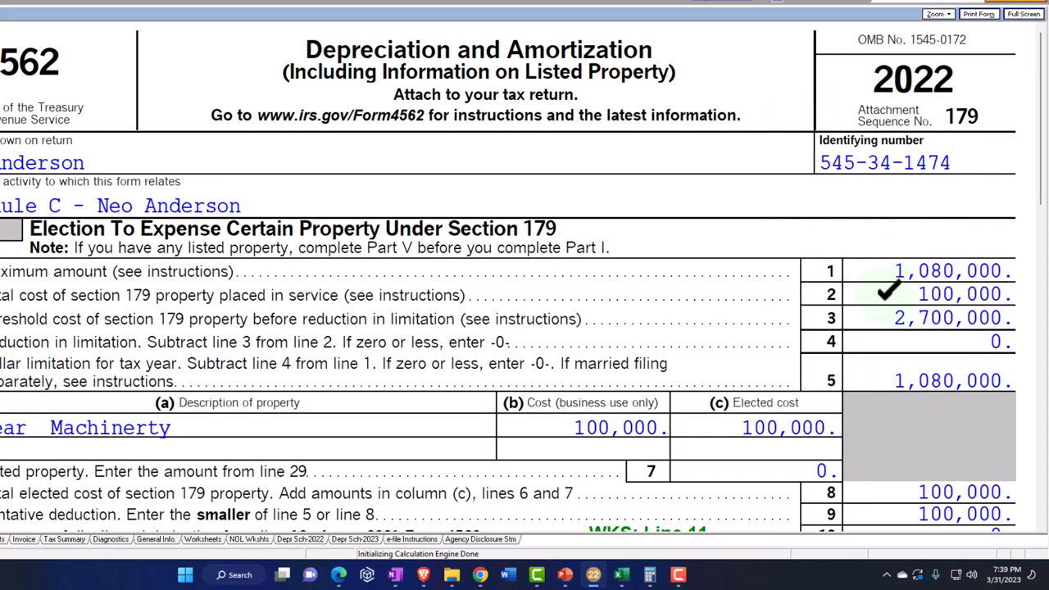
Step: Review Form 4562 lines 11–13 (40,000 allowed, 60,000 carryover to 2023), then bring up Form 1040
scroll("down", 3)
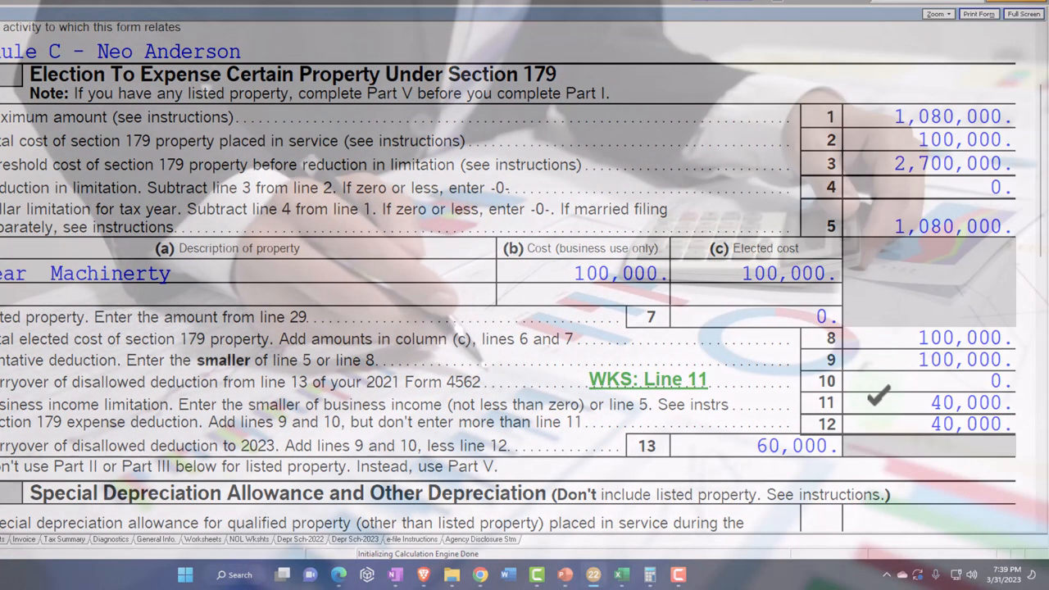
left_click(860, 403)
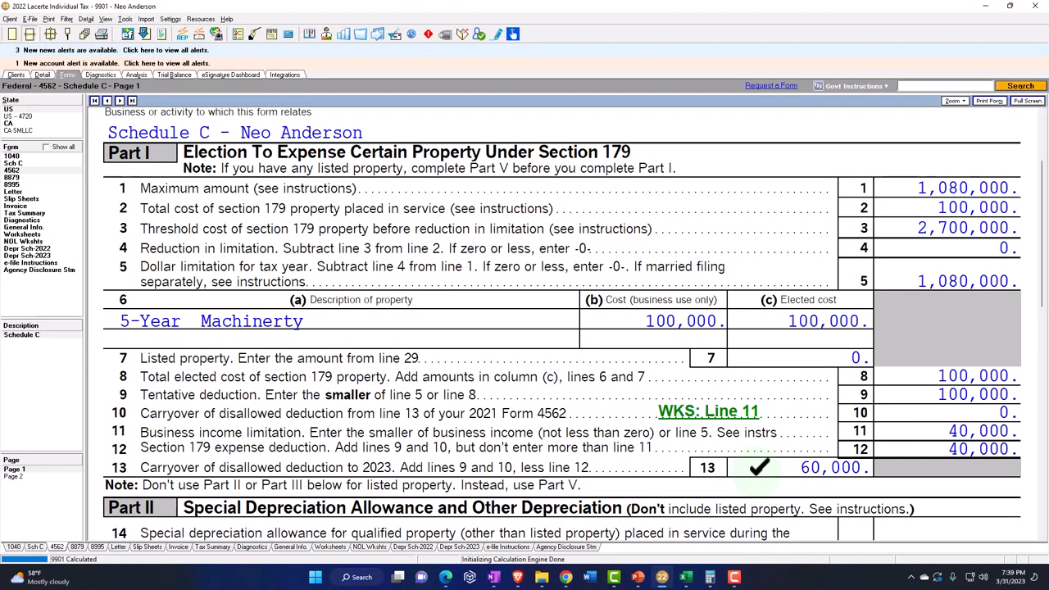
scroll("down", 3)
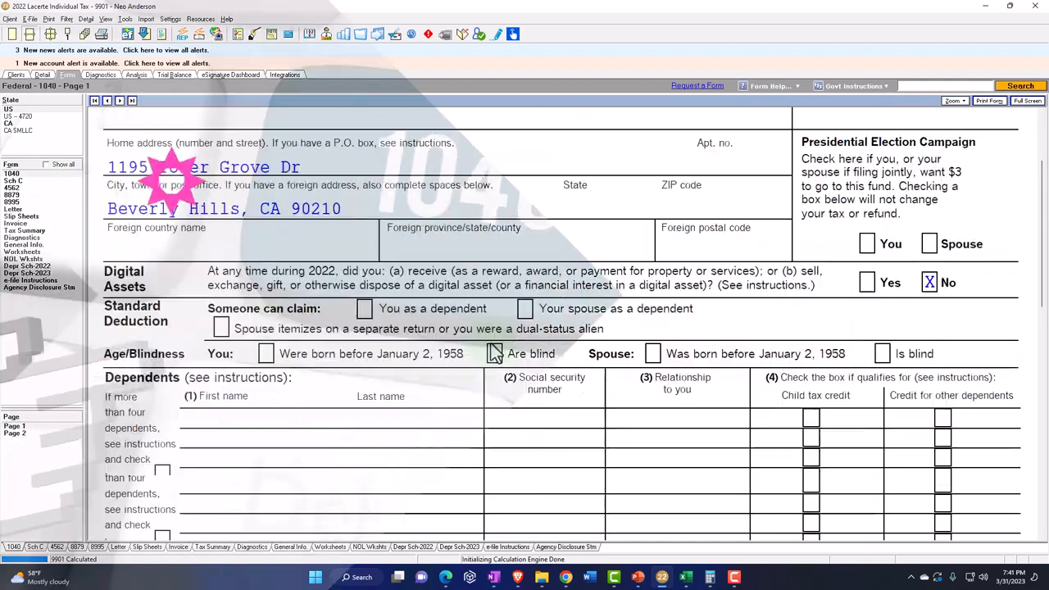
Step: Review Form 1040 wages of 40,000 and the depreciation schedule's 100,000 machinery Section 179
scroll("down", 3)
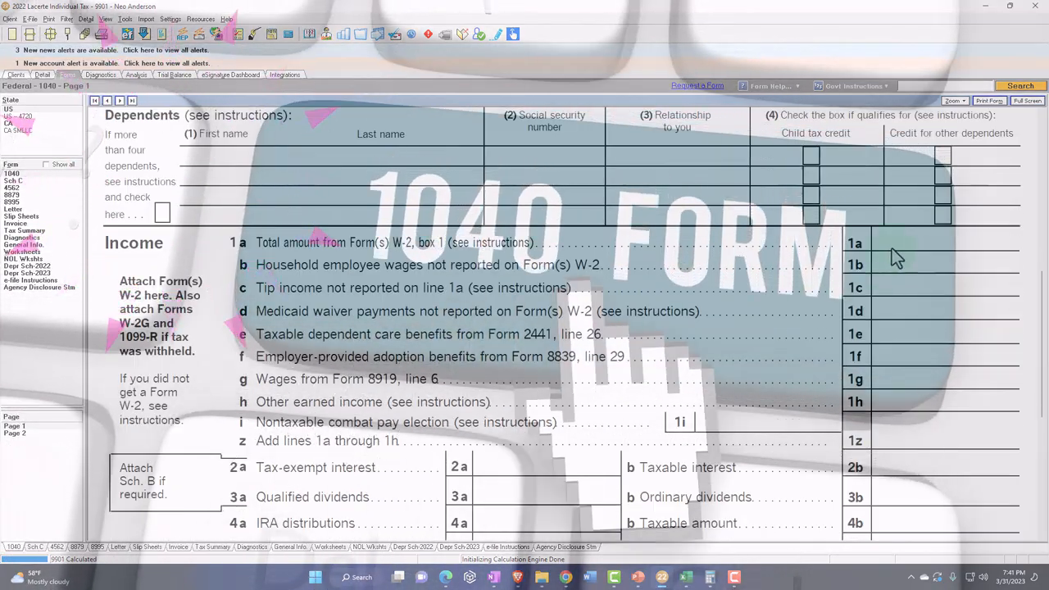
scroll("down", 3)
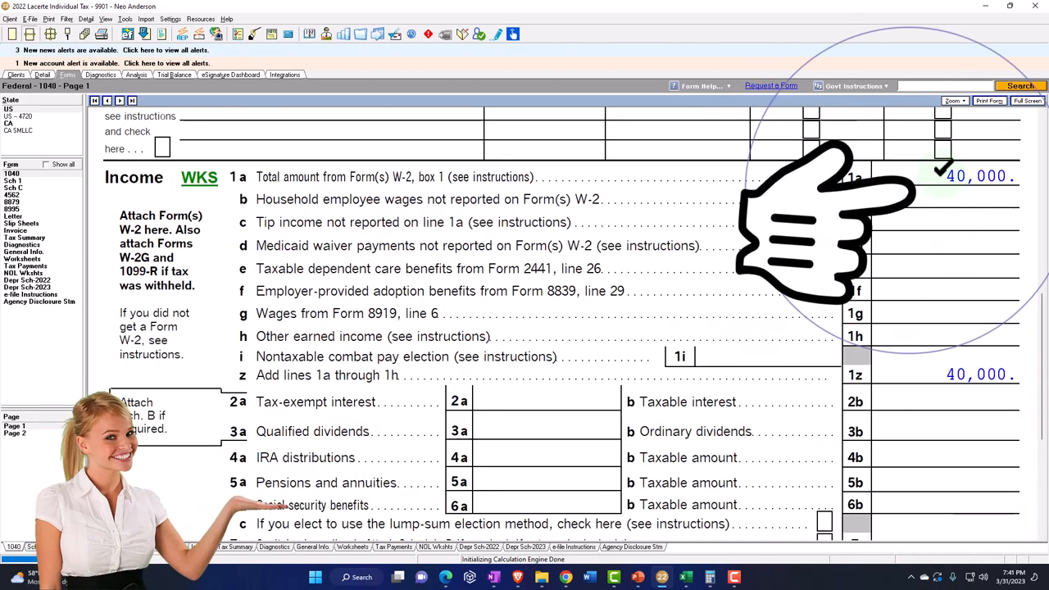
scroll("down", 3)
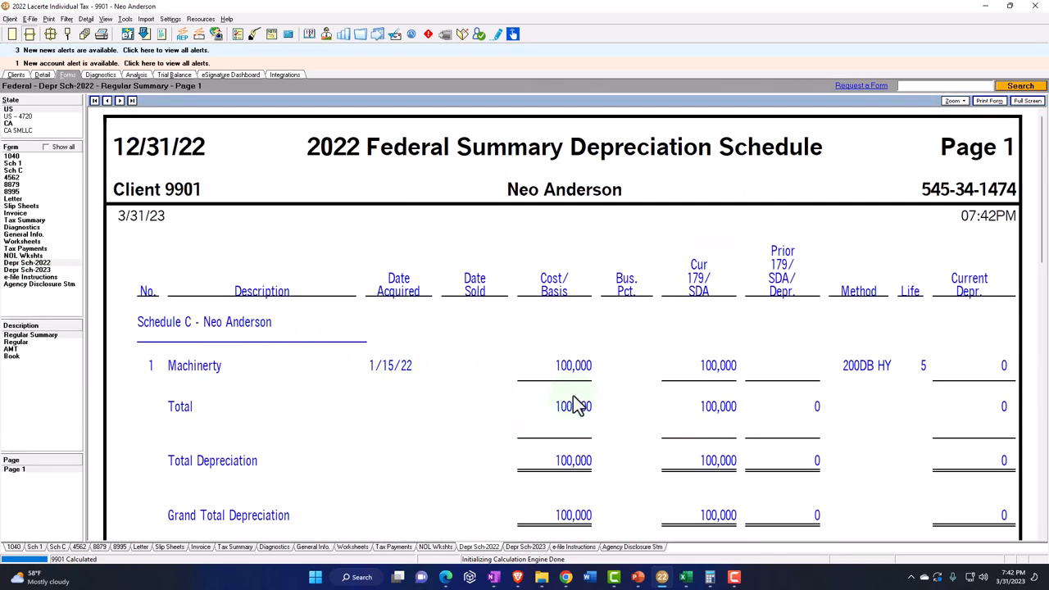
Step: Recheck Form 4562 Part I's $100,000 Section 179 election before returning to Form 1040
left_click(27, 262)
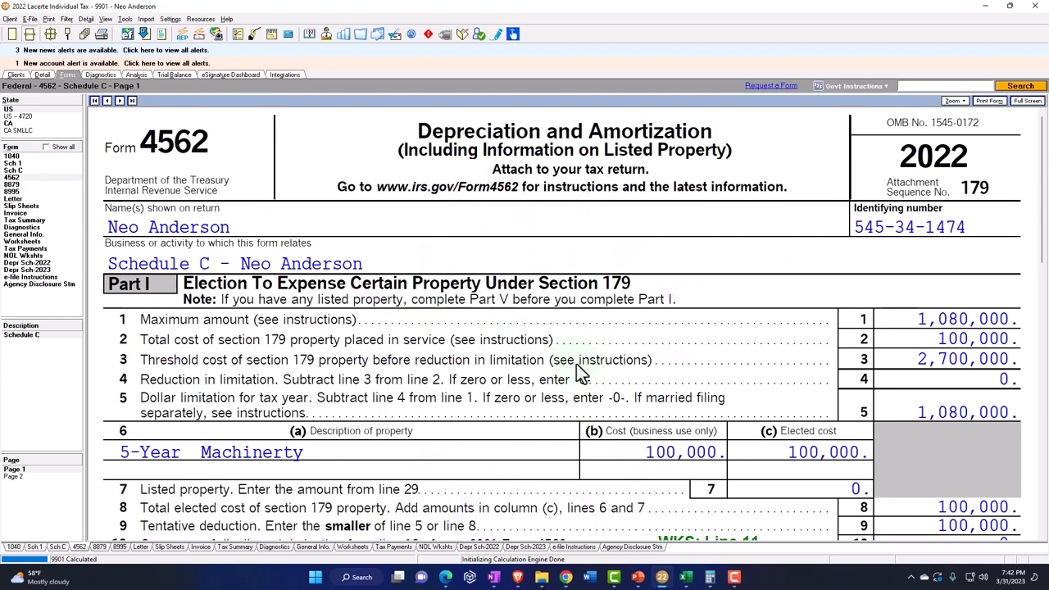
scroll("down", 3)
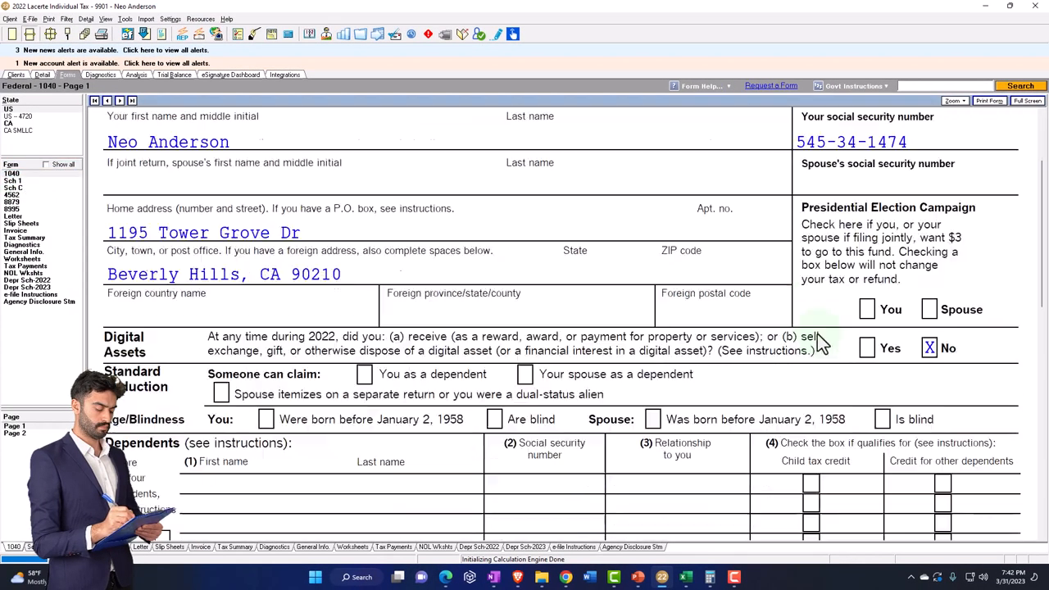
scroll("down", 3)
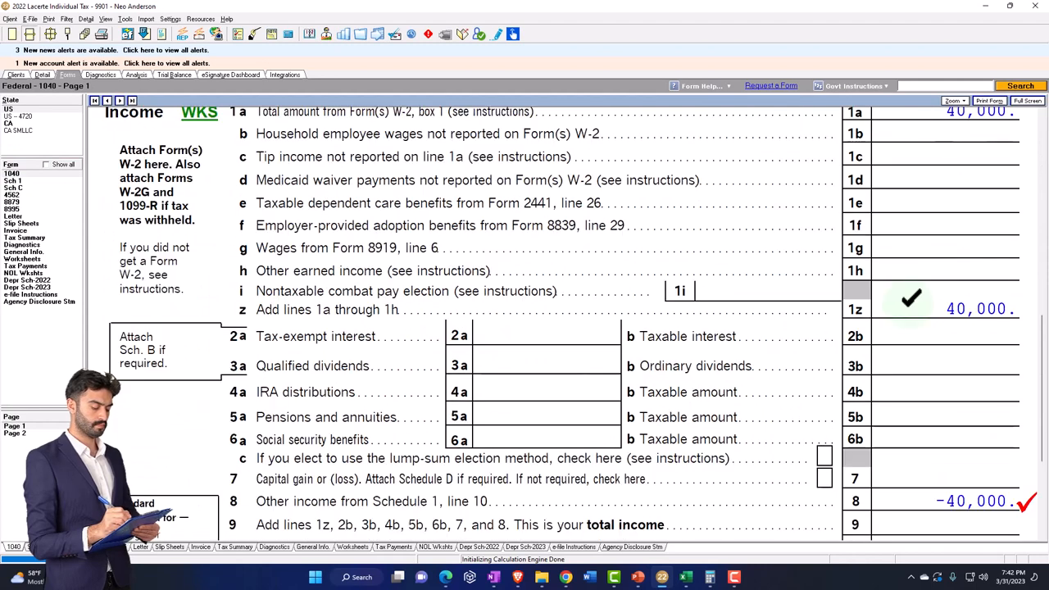
scroll("down", 3)
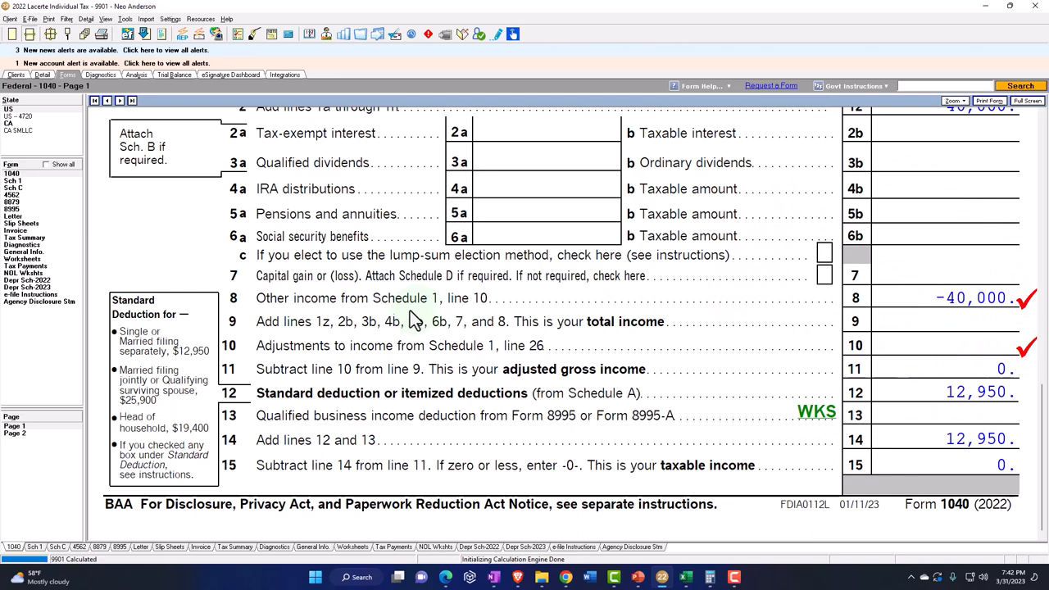
mouse_move(331, 319)
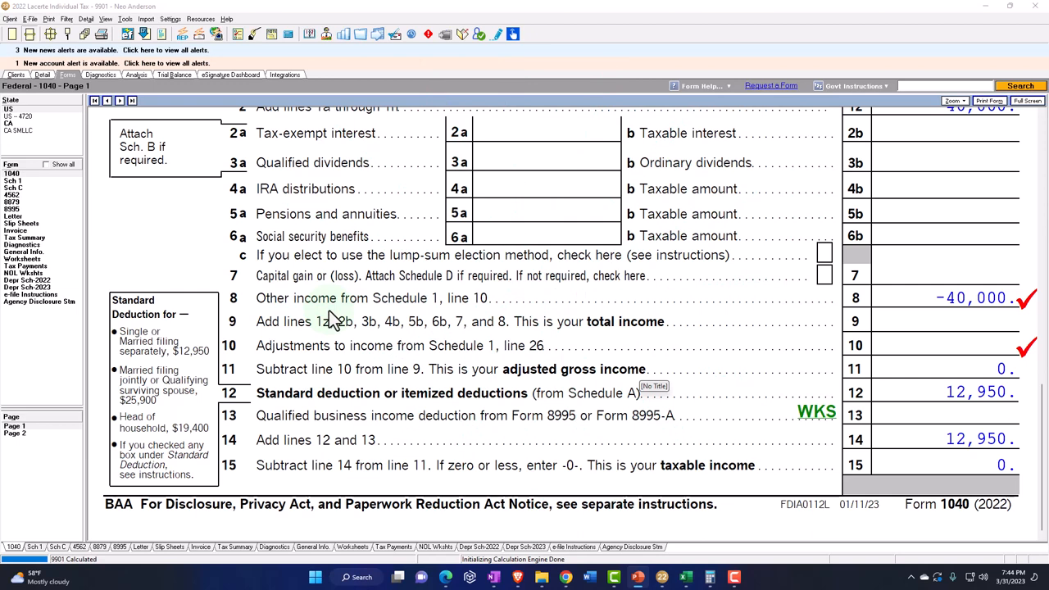
mouse_move(8, 361)
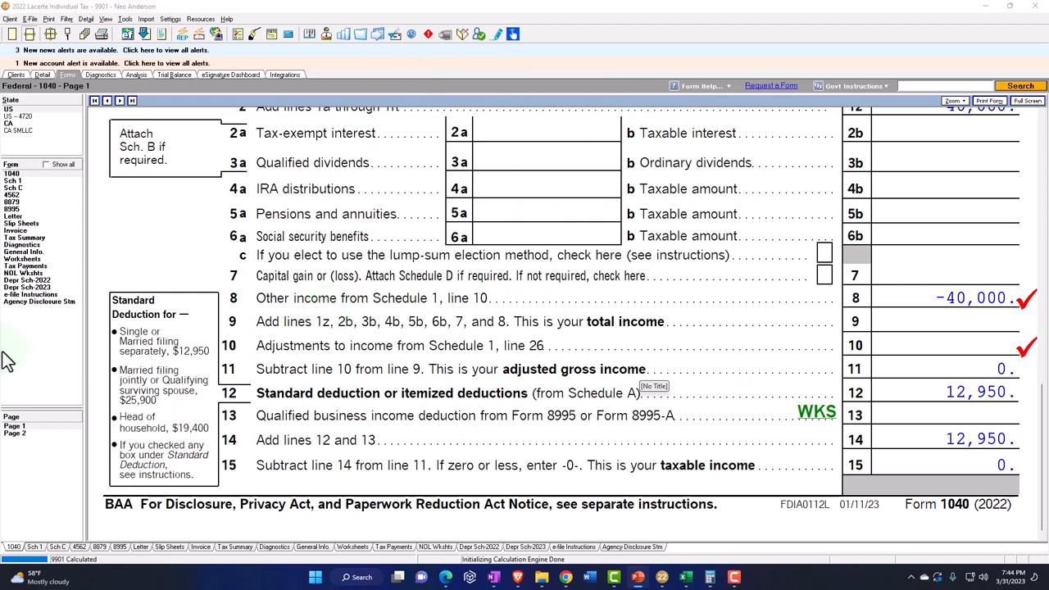